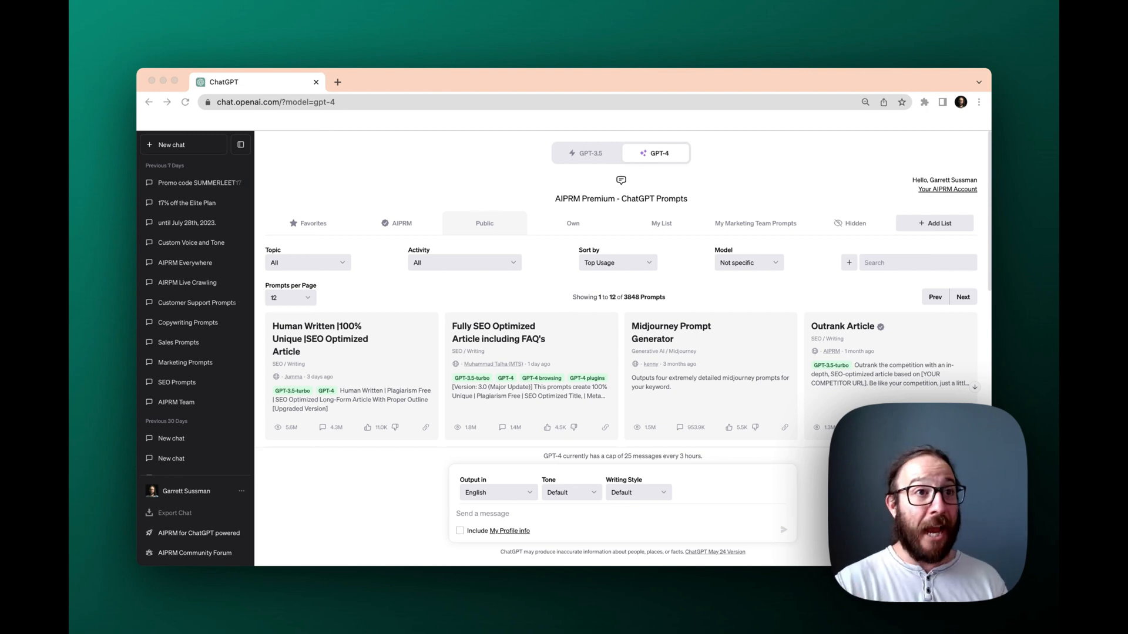
pyautogui.moveTo(643, 505)
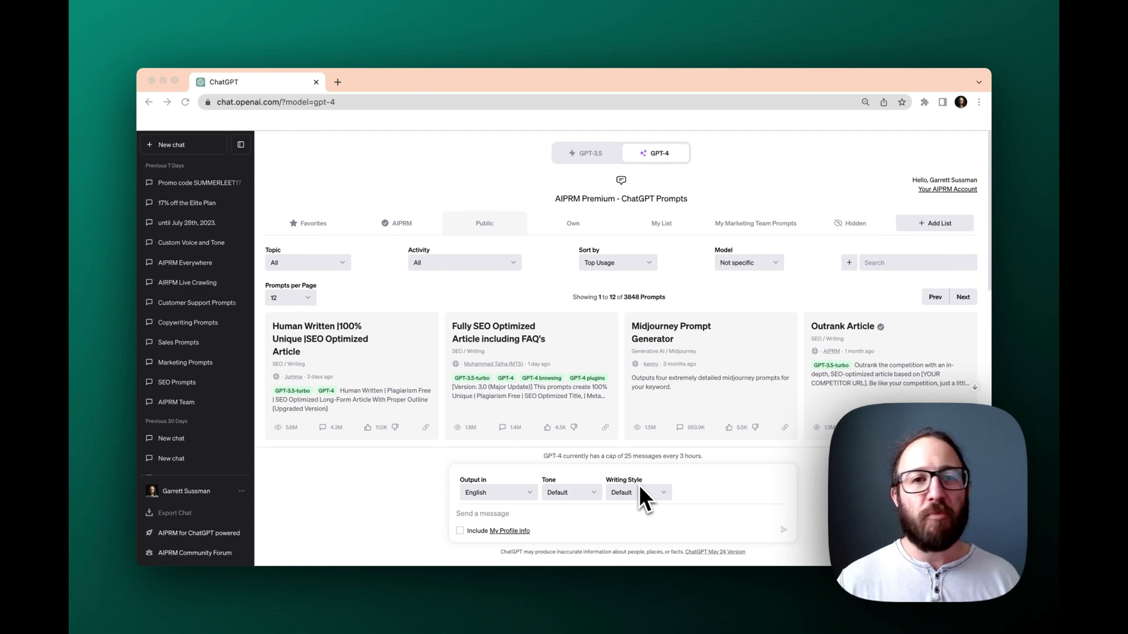
pyautogui.moveTo(309, 377)
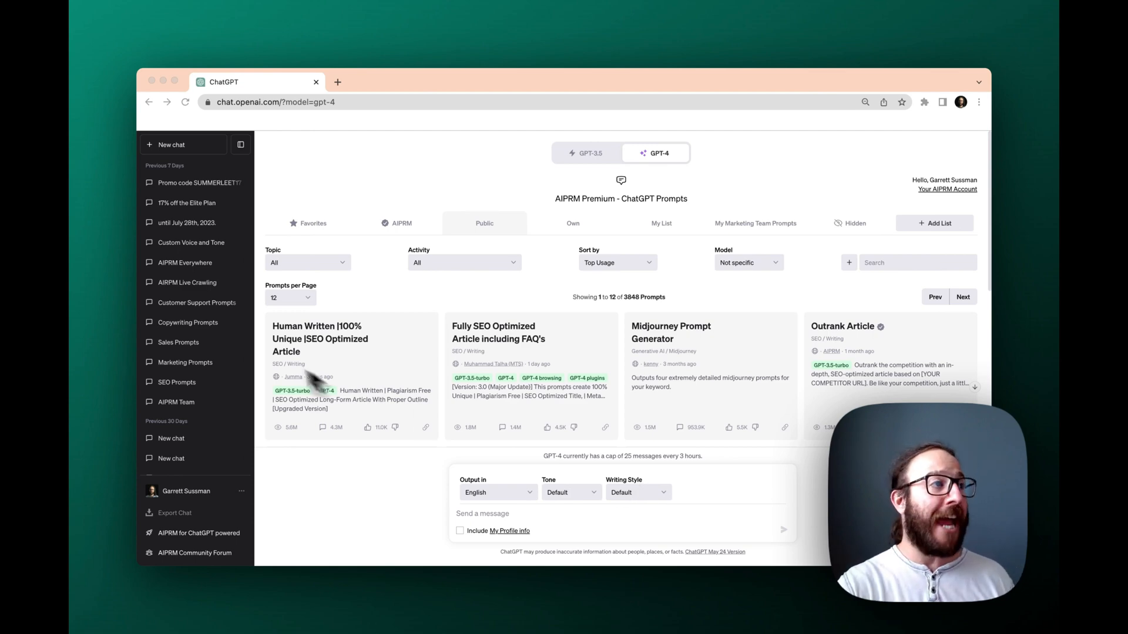
# - Search the prompt library for 'blog' and browse the 283 matching prompt cards
pyautogui.click(305, 262)
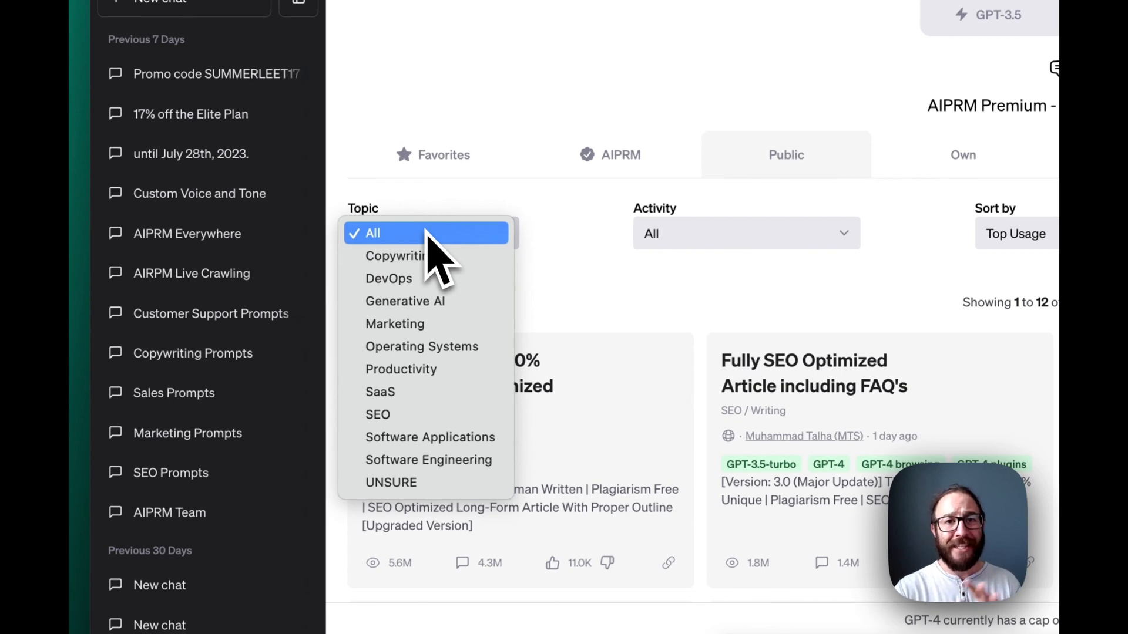
pyautogui.moveTo(427, 255)
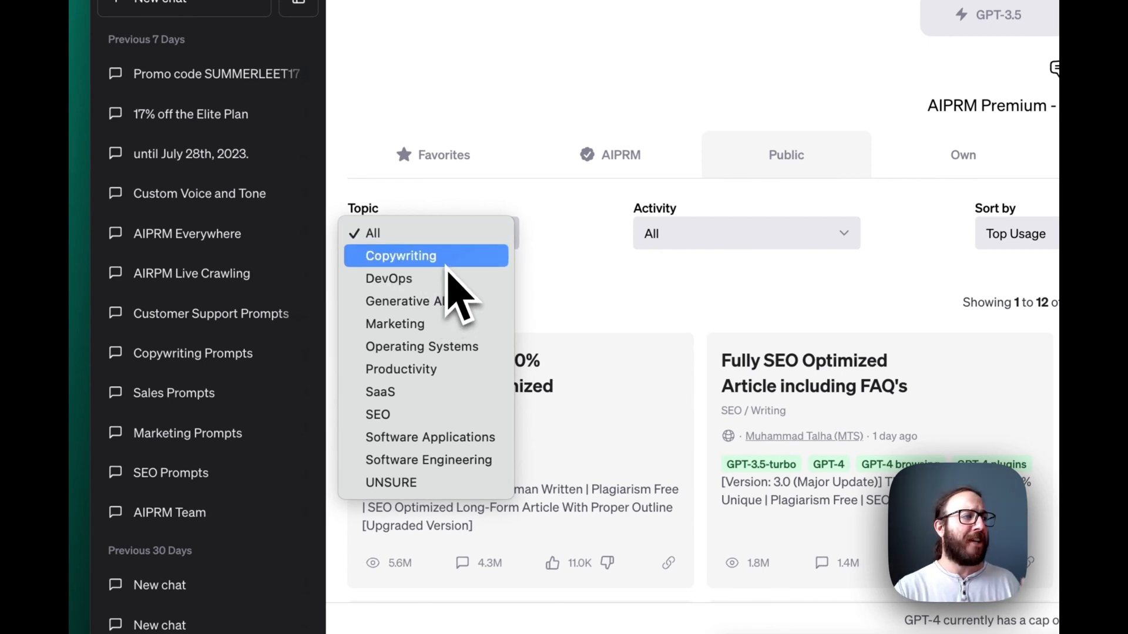
pyautogui.moveTo(474, 424)
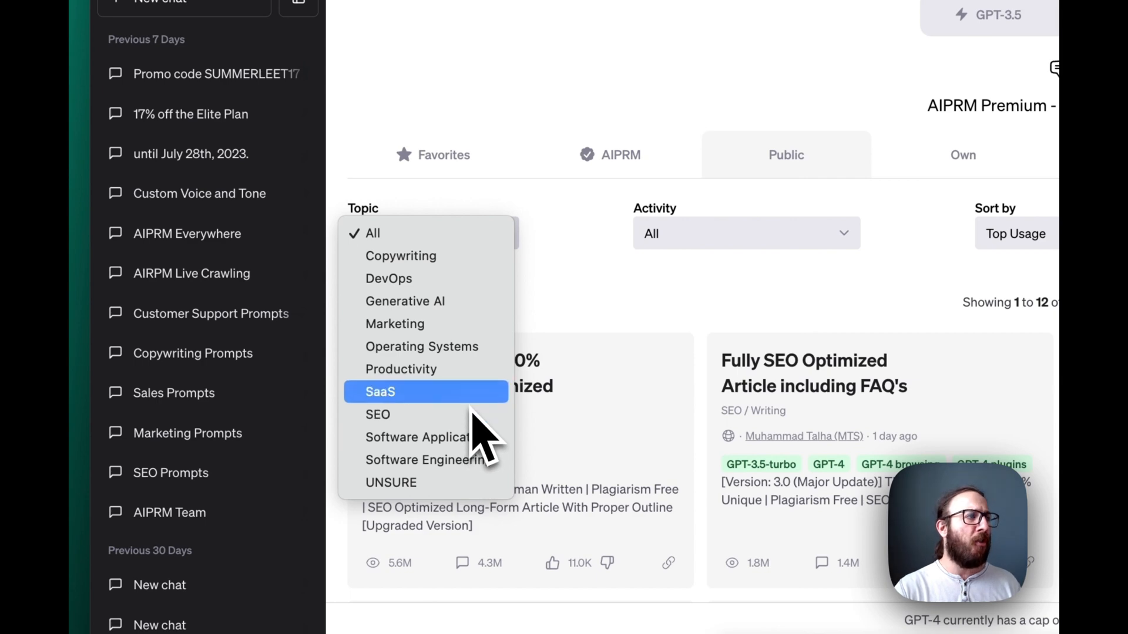
pyautogui.moveTo(424, 369)
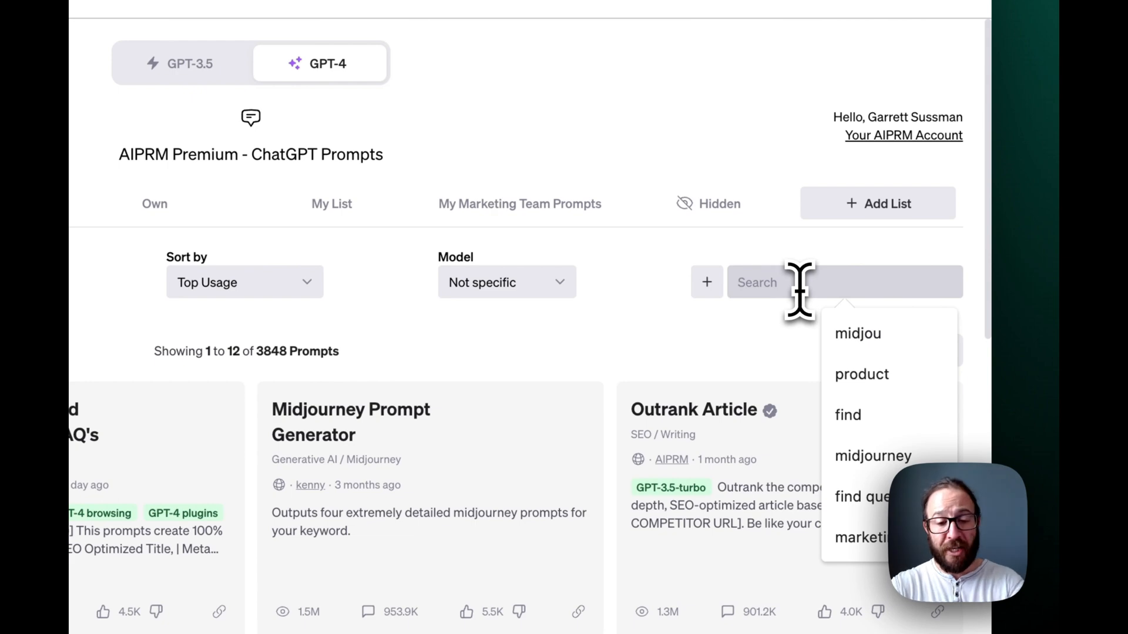
pyautogui.write('blog')
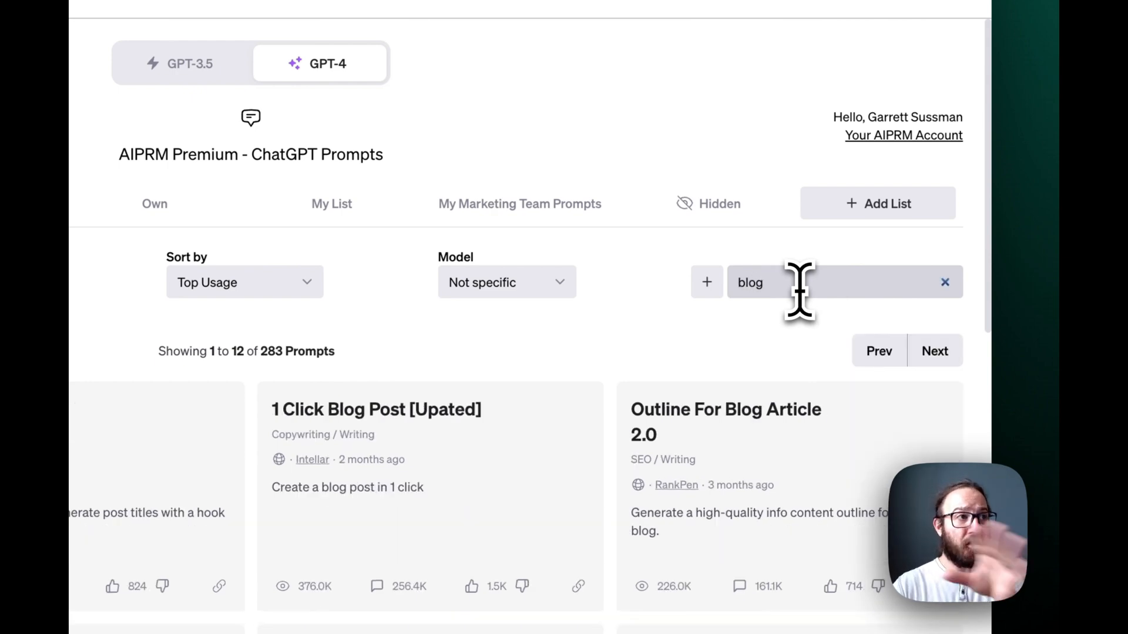
pyautogui.scroll(-3)
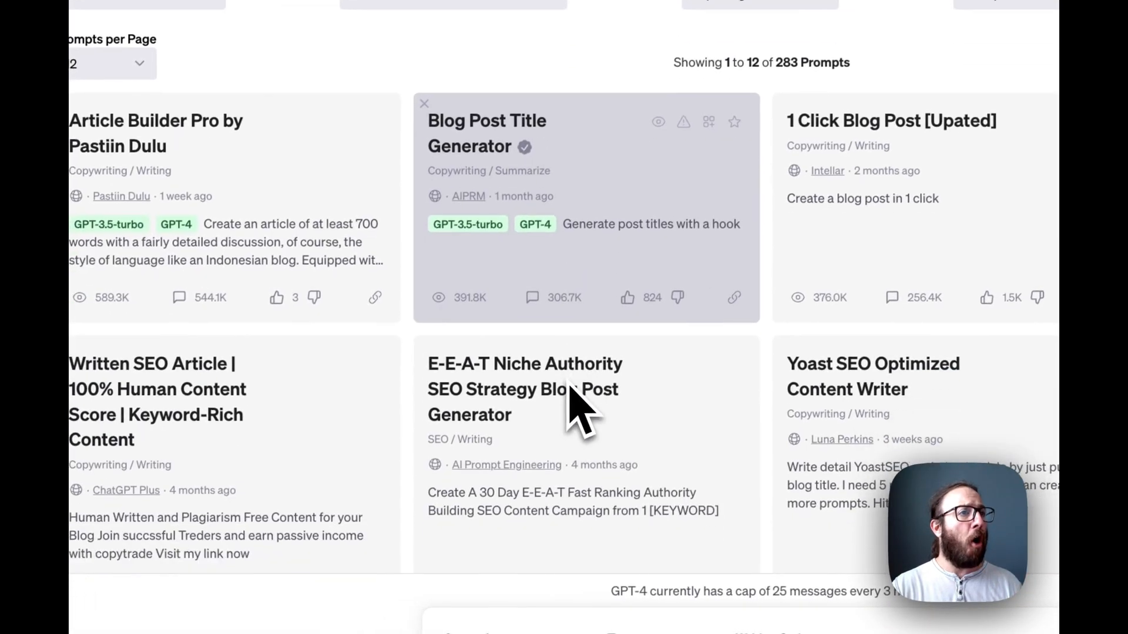
pyautogui.scroll(-3)
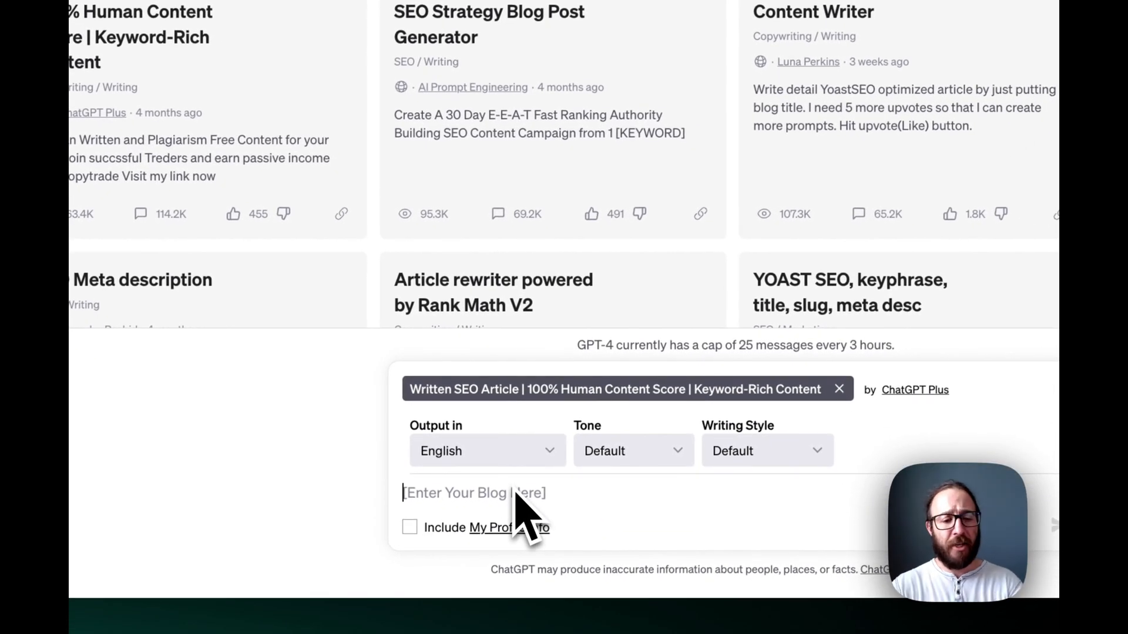
# - Generate an 'Accounting for Beginners' blog post with the Written SEO Article prompt and follow its output
pyautogui.write('Accountin')
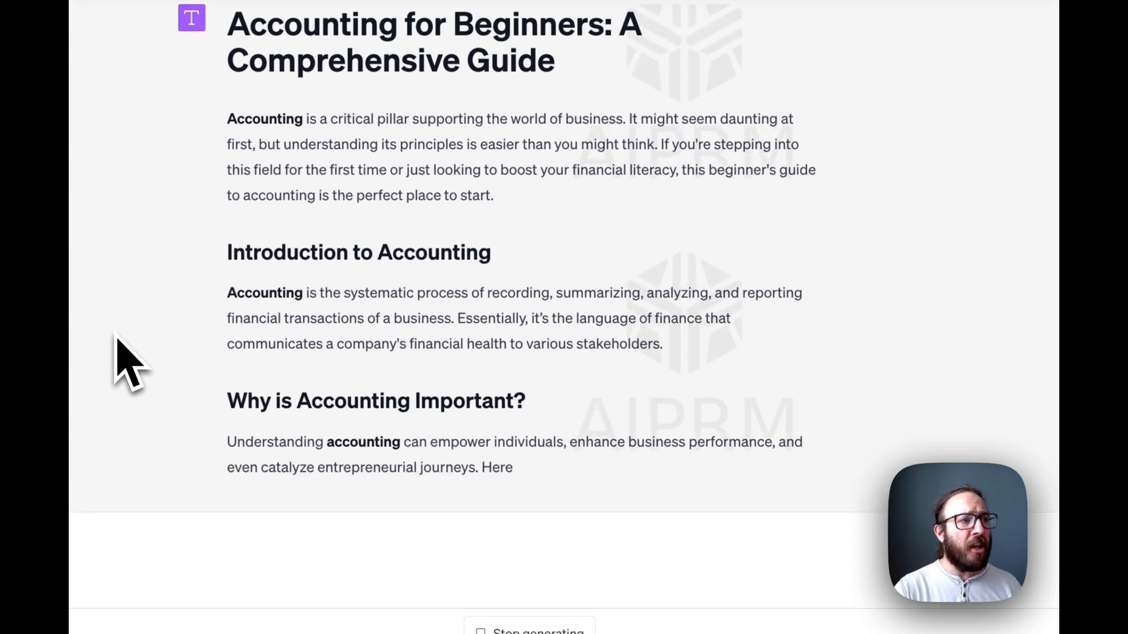
pyautogui.scroll(-3)
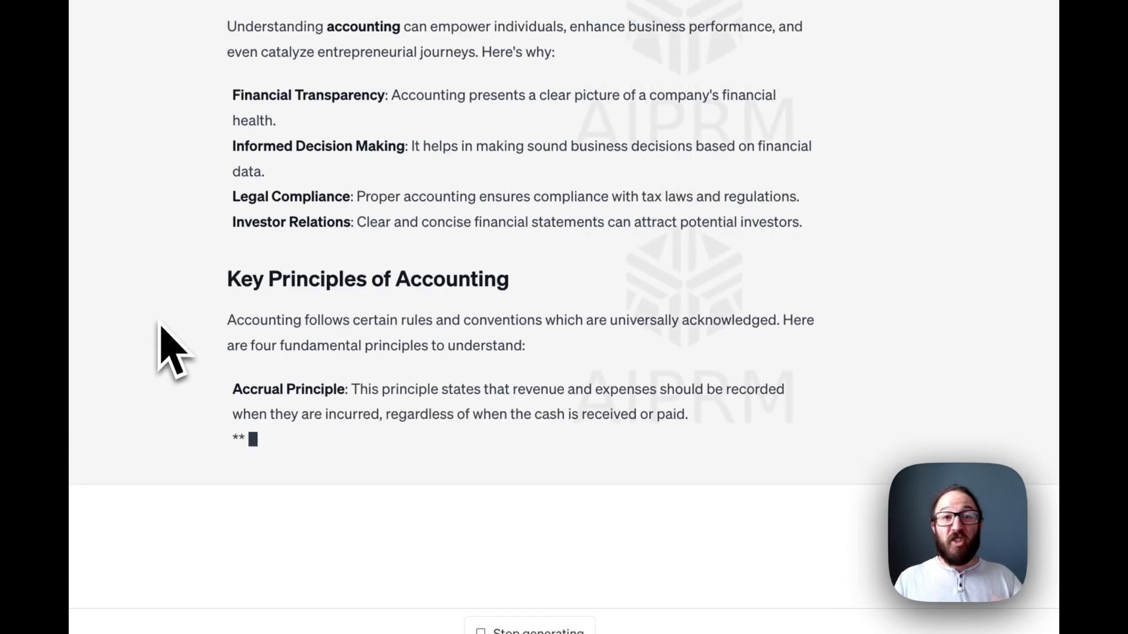
pyautogui.scroll(-3)
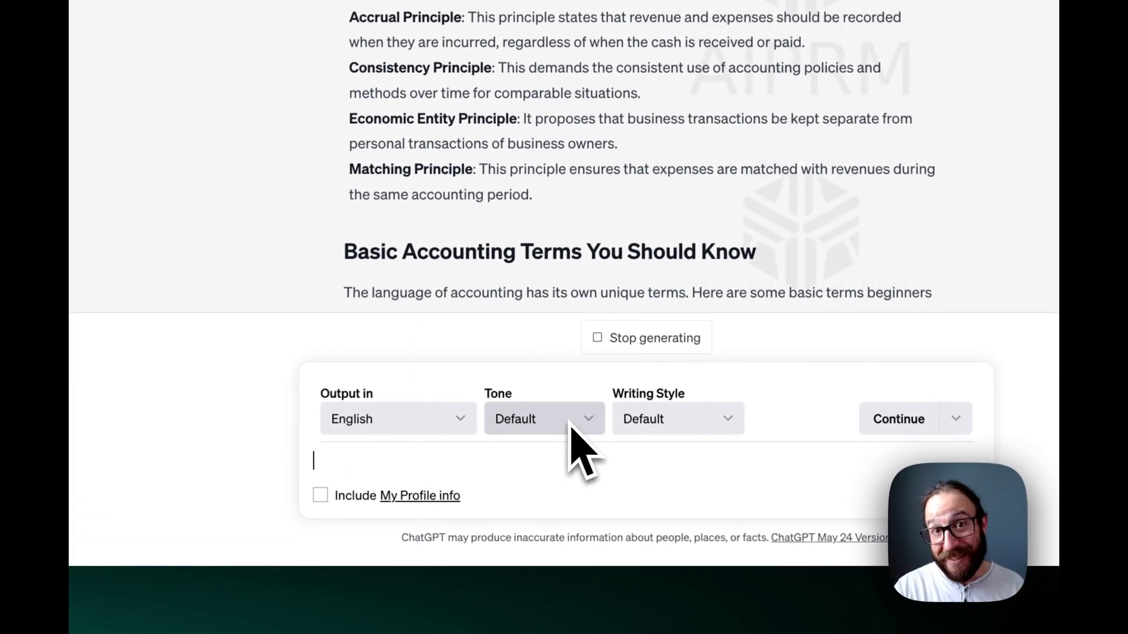
# - Review the Tone and Writing Style options without changing them
pyautogui.click(543, 418)
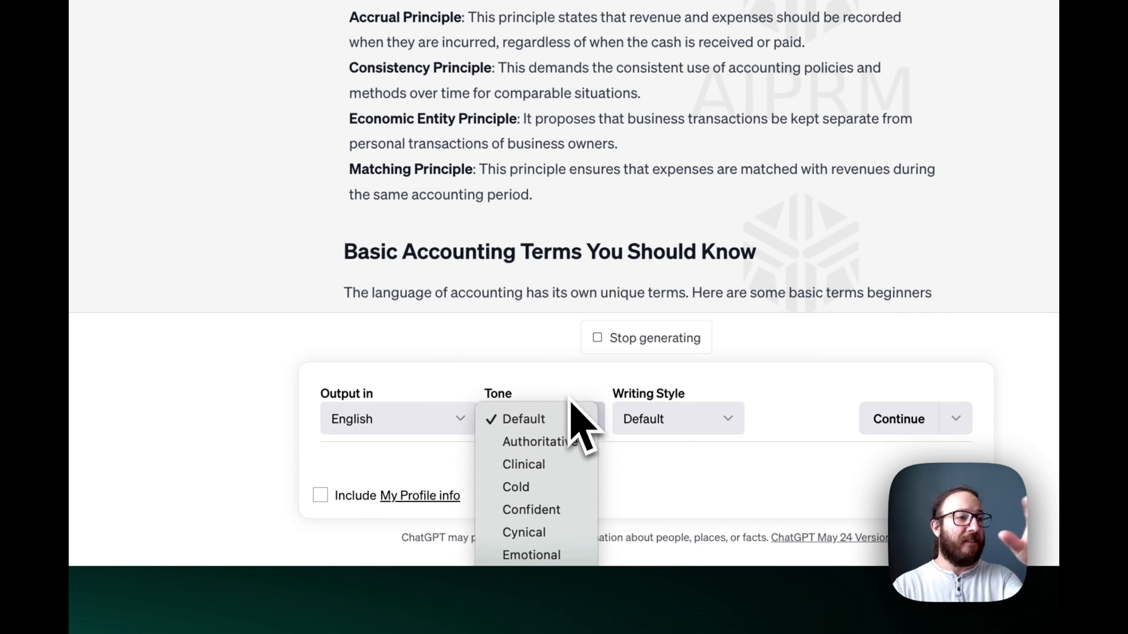
pyautogui.click(525, 418)
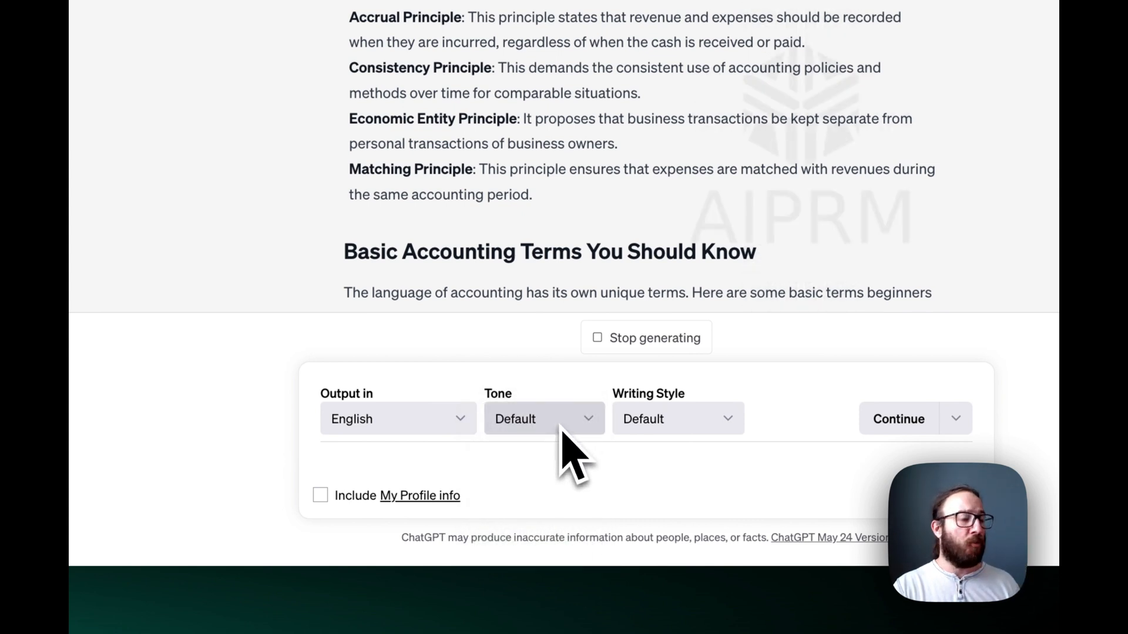
pyautogui.moveTo(593, 438)
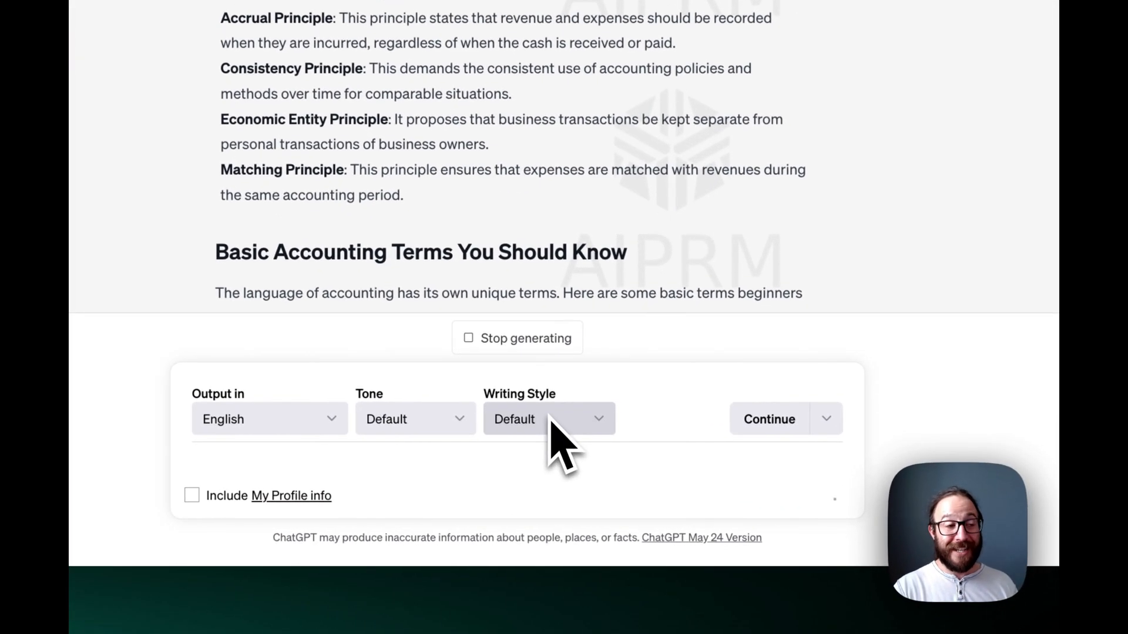
pyautogui.click(548, 418)
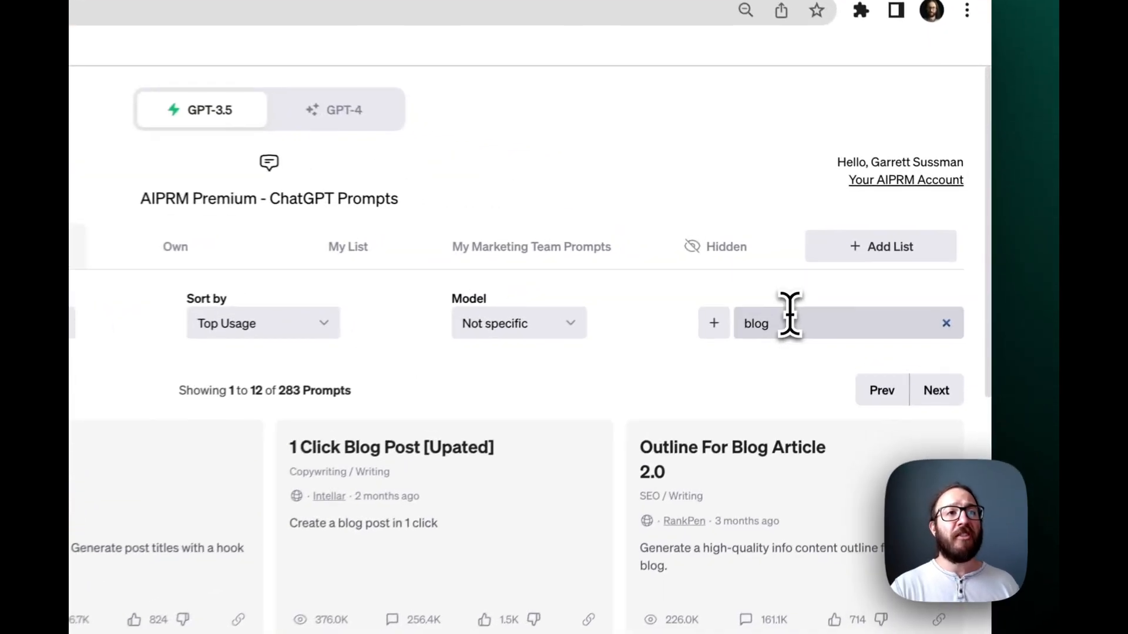
# - Replace the 'blog' search with 'email newsletter' to find the newsletter prompt
pyautogui.doubleClick(755, 323)
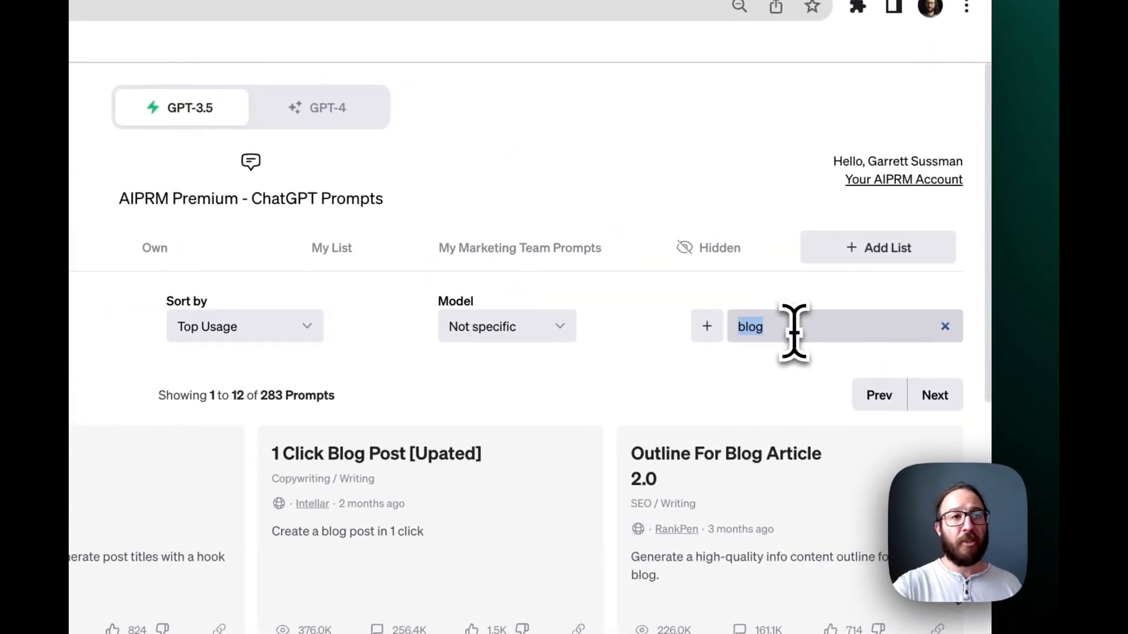
pyautogui.click(945, 325)
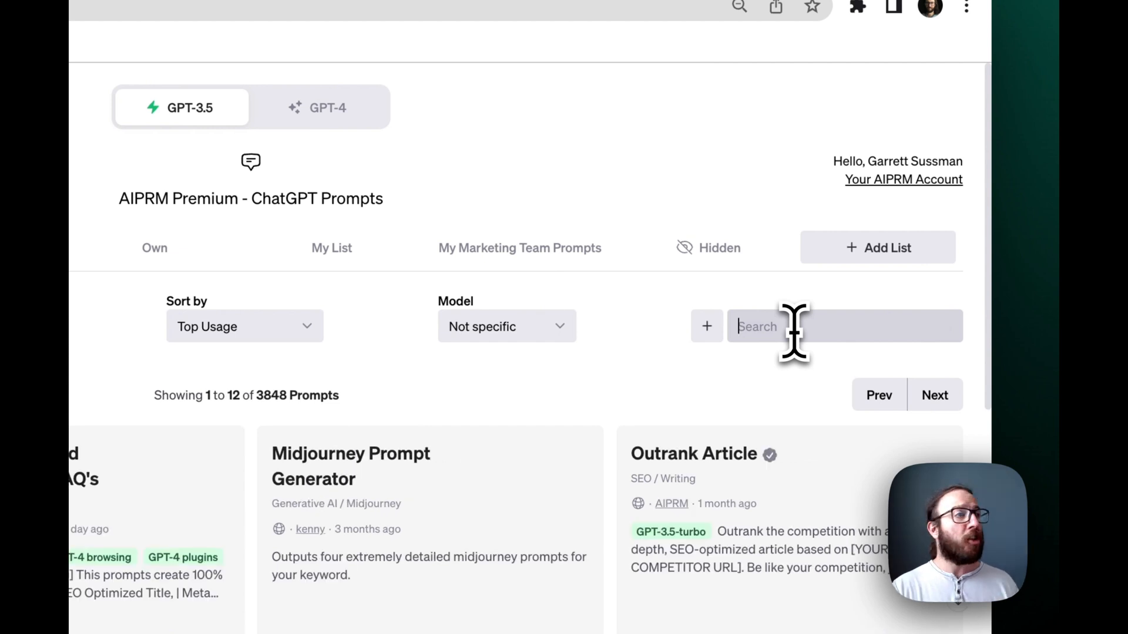
pyautogui.write('email n')
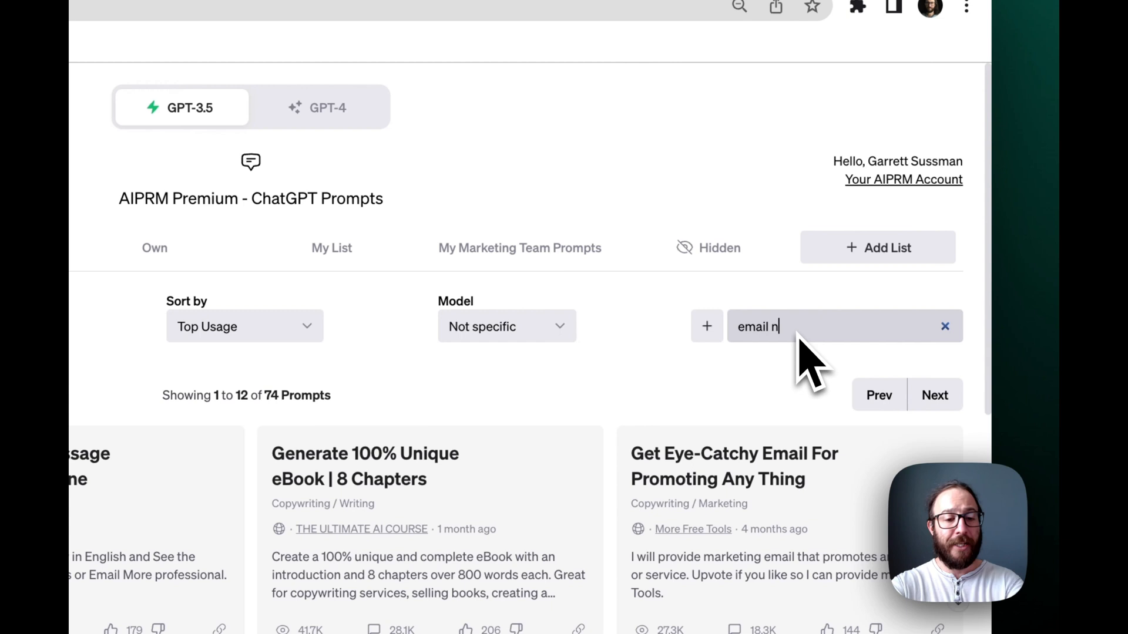
pyautogui.write('ewsletter')
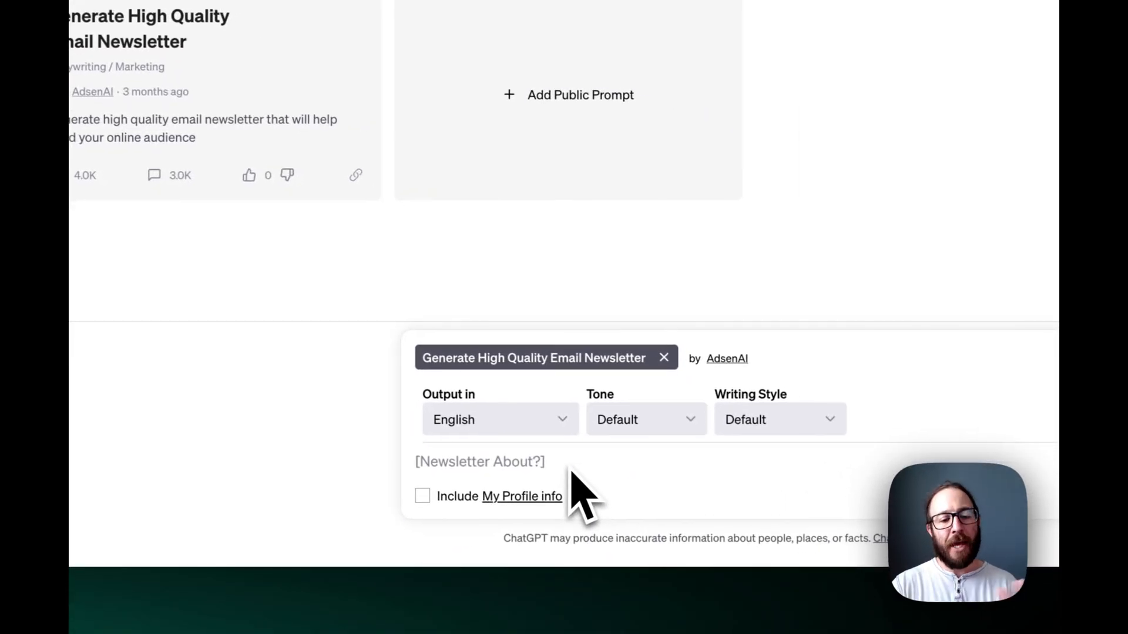
# - Generate a newsletter on 'Accounting for Young Professionals' and read through the result
pyautogui.write('Accounting for Young P')
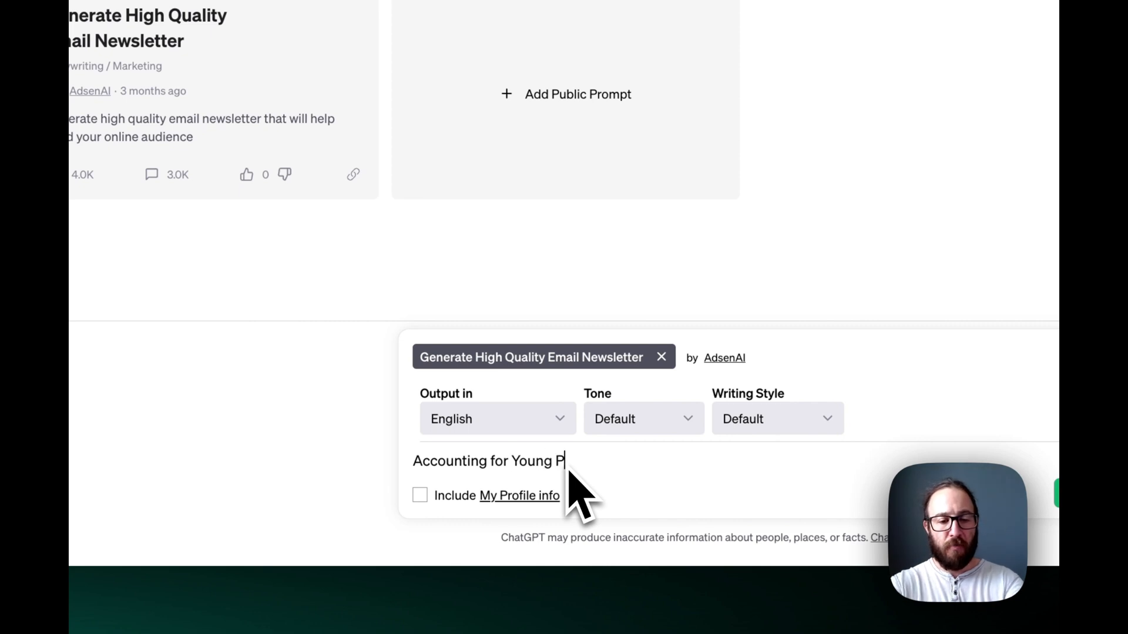
pyautogui.write('rofessionals')
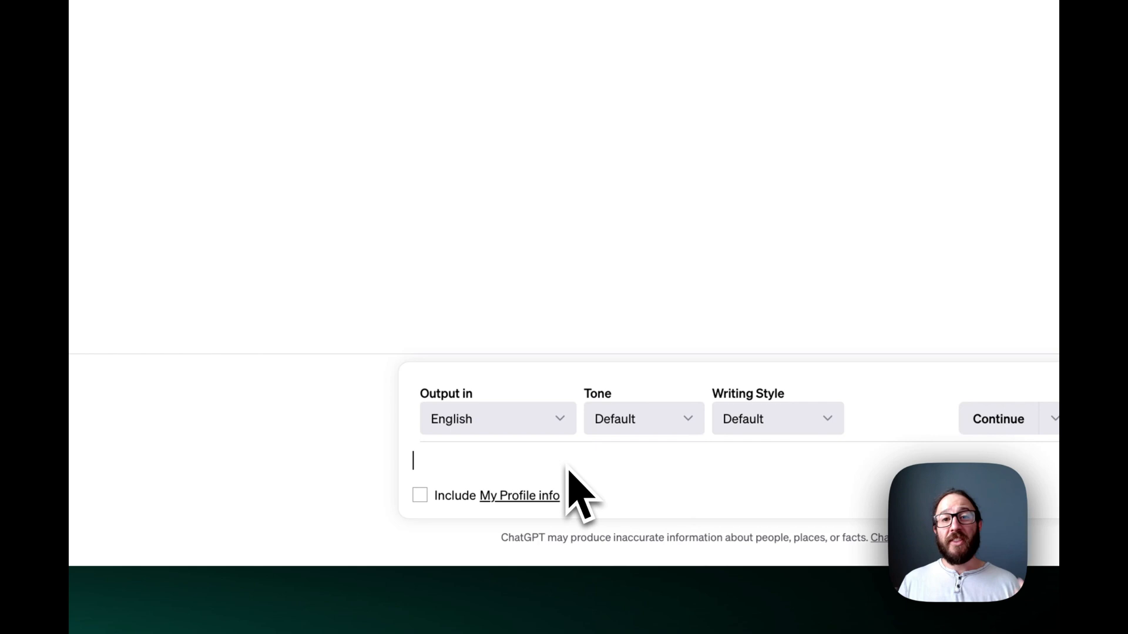
pyautogui.click(998, 418)
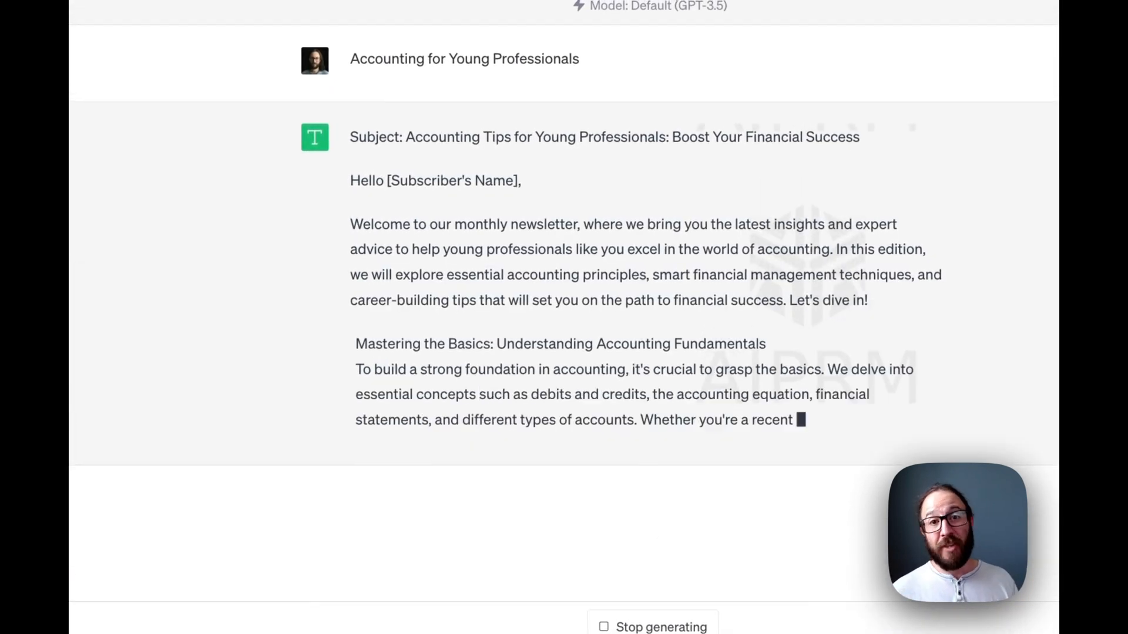
pyautogui.scroll(-3)
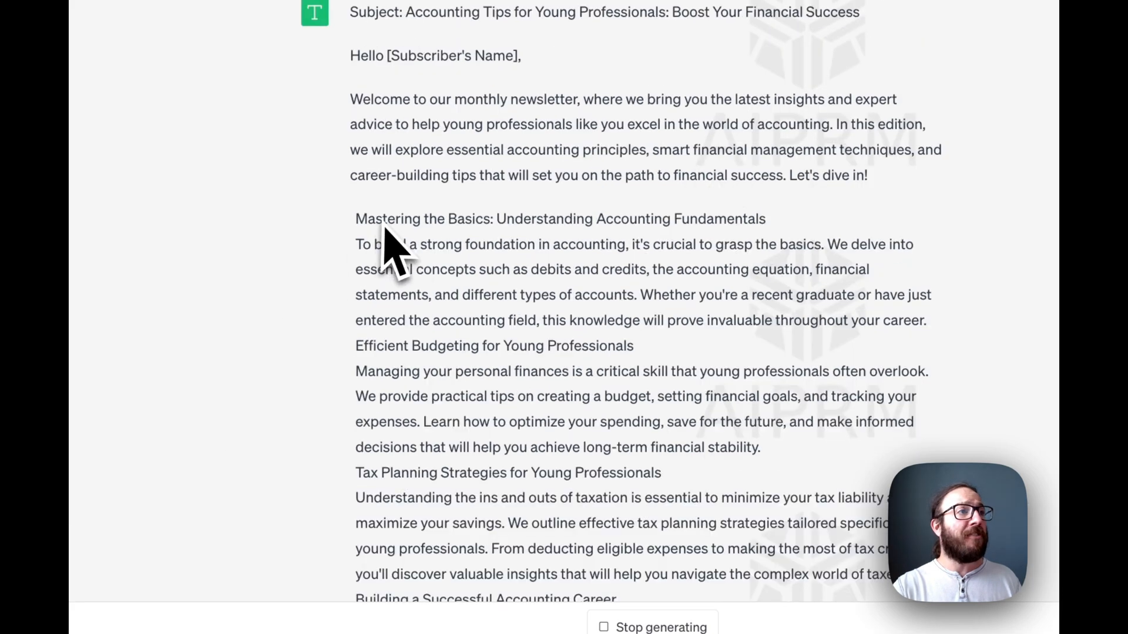
pyautogui.scroll(-3)
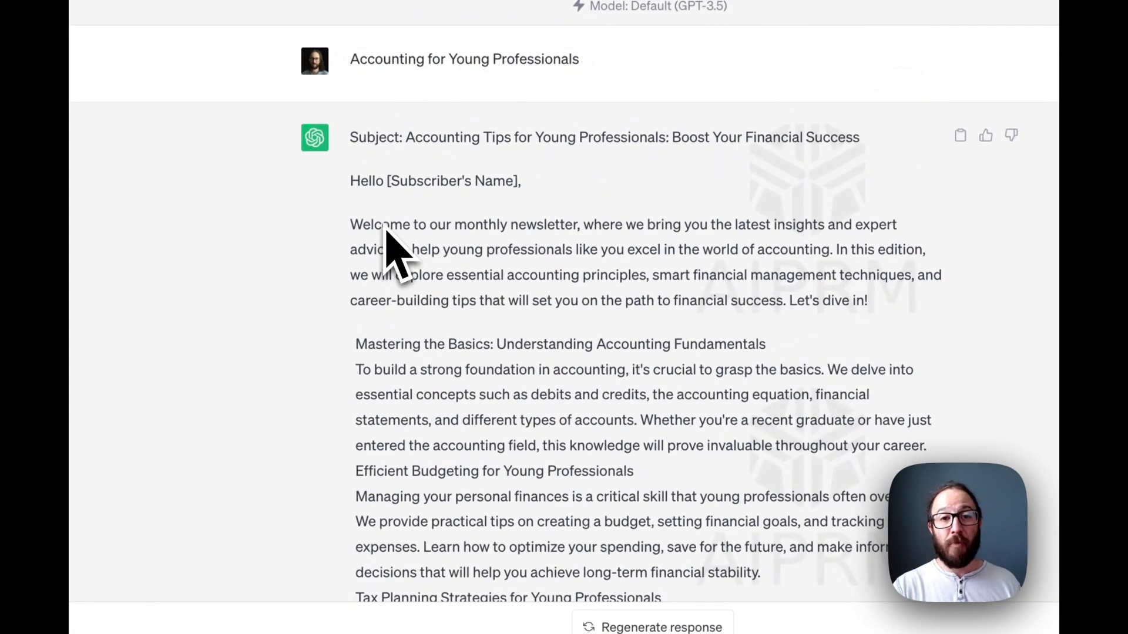
pyautogui.scroll(-3)
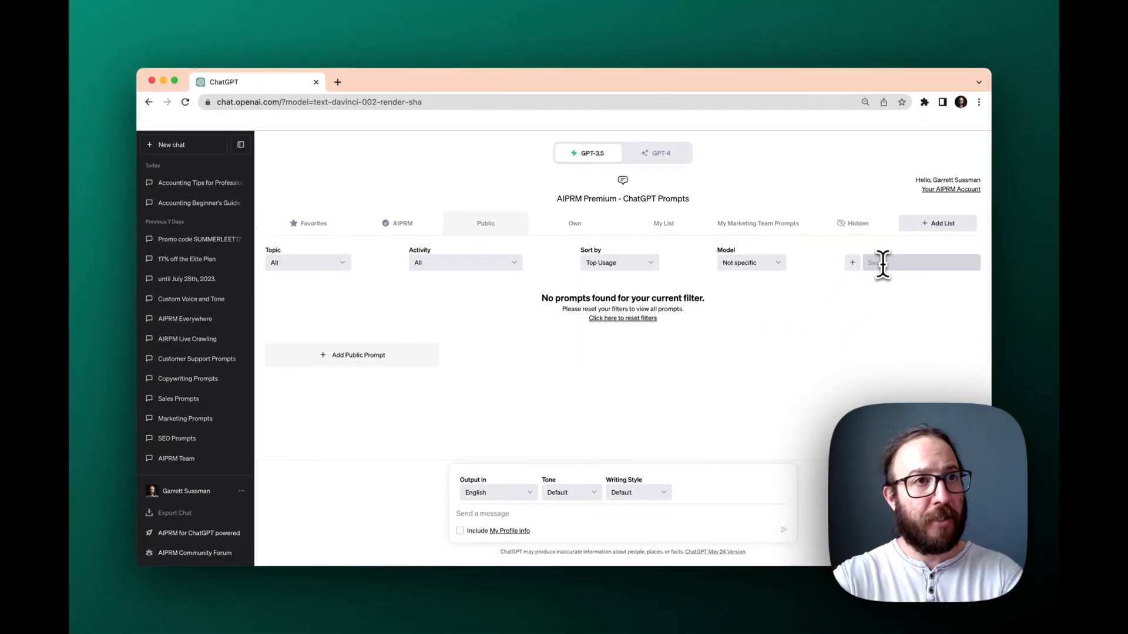
# - Search the public library for 'social media' and browse the 85 matching prompts
pyautogui.write('social media')
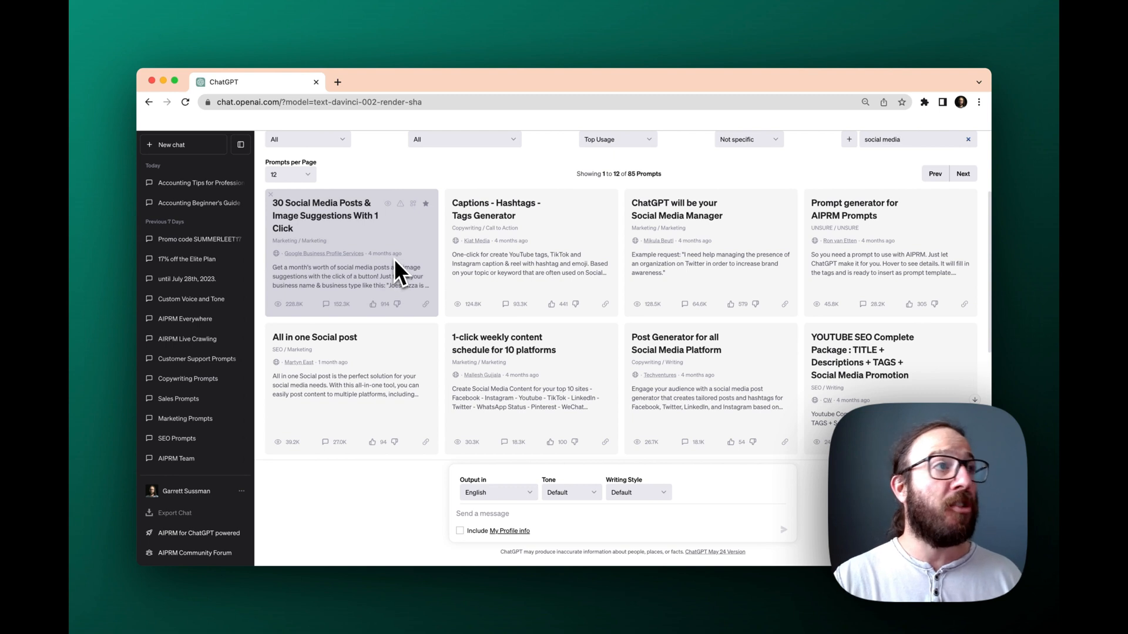
pyautogui.moveTo(826, 262)
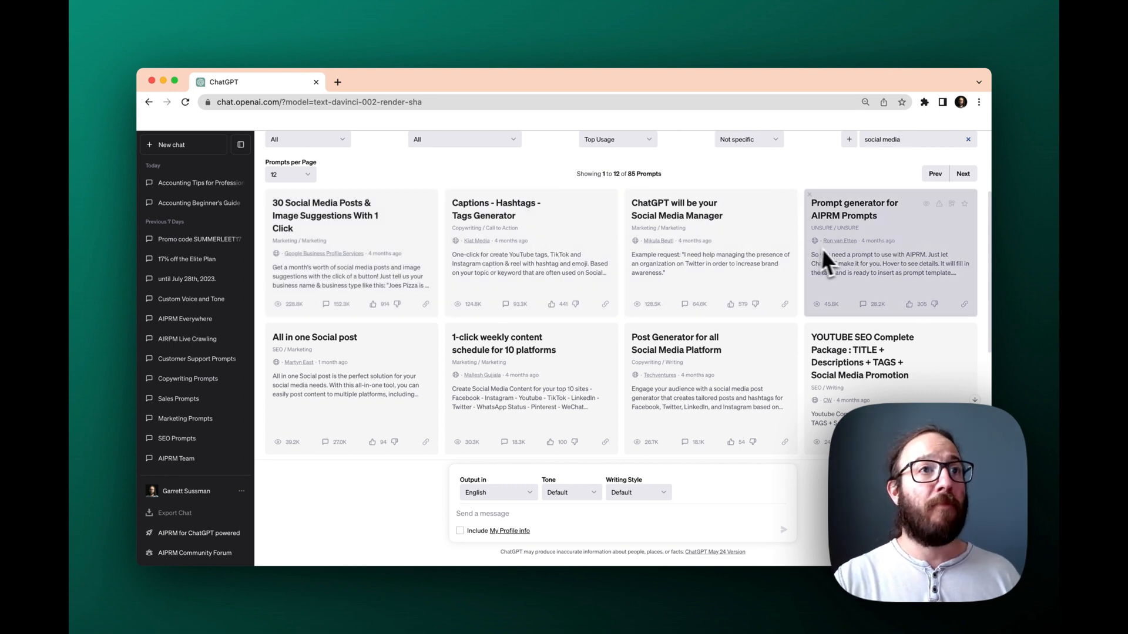
pyautogui.moveTo(719, 399)
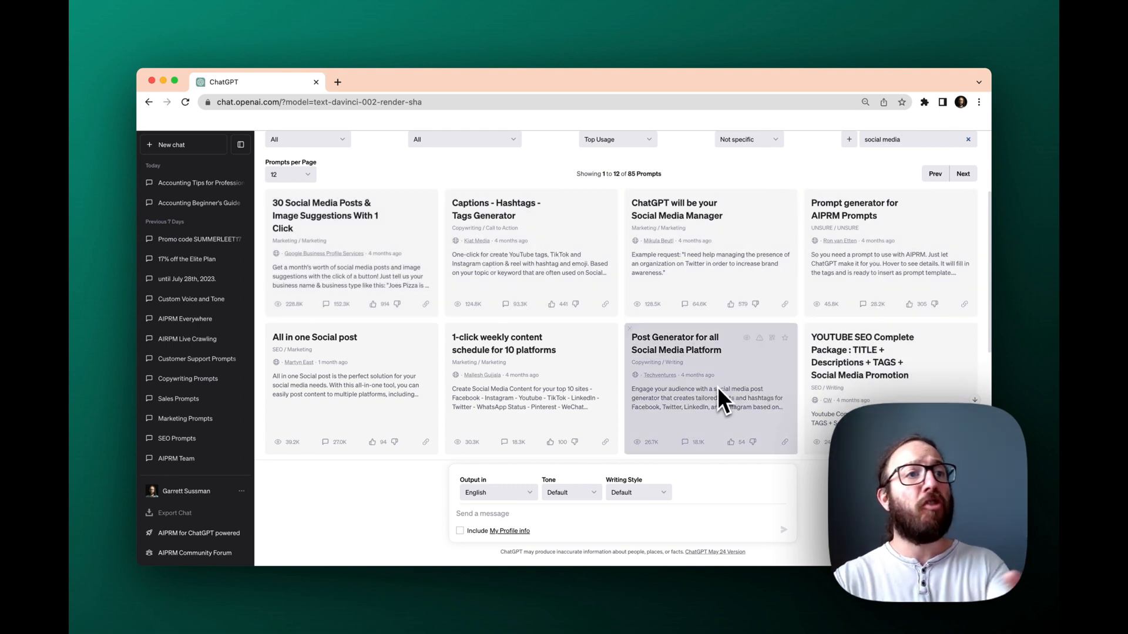
pyautogui.moveTo(571, 370)
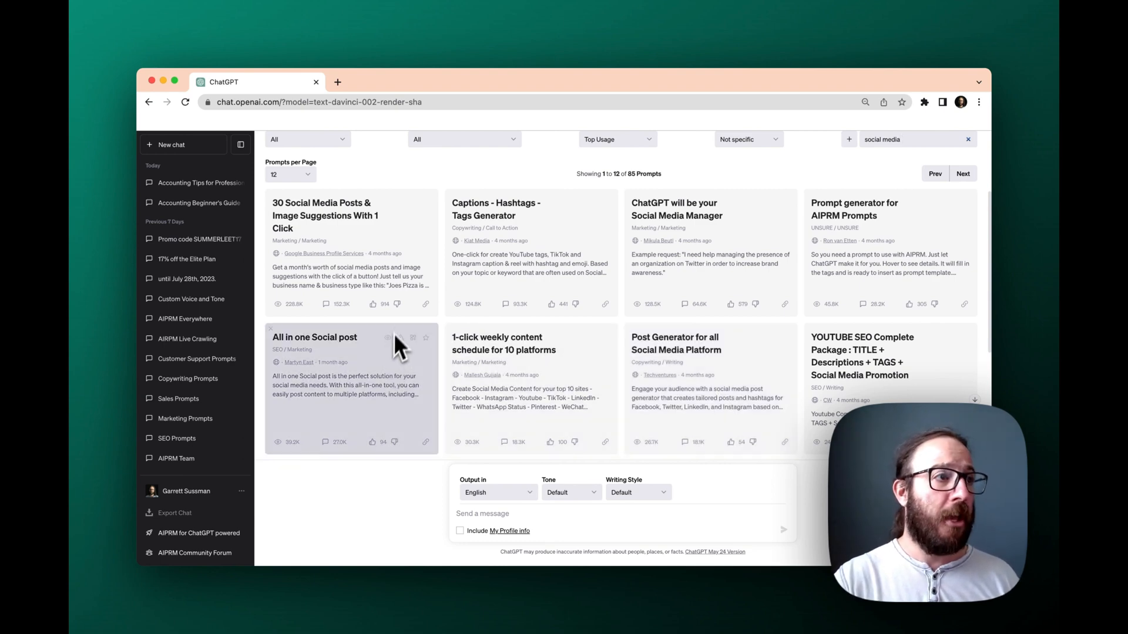
pyautogui.scroll(-3)
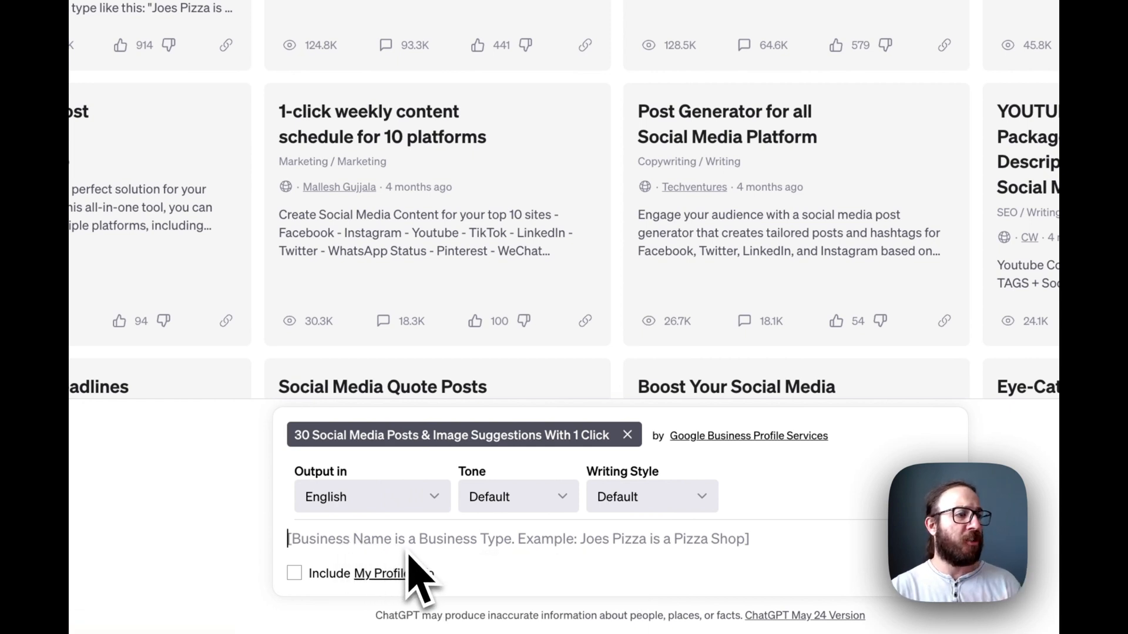
pyautogui.moveTo(547, 583)
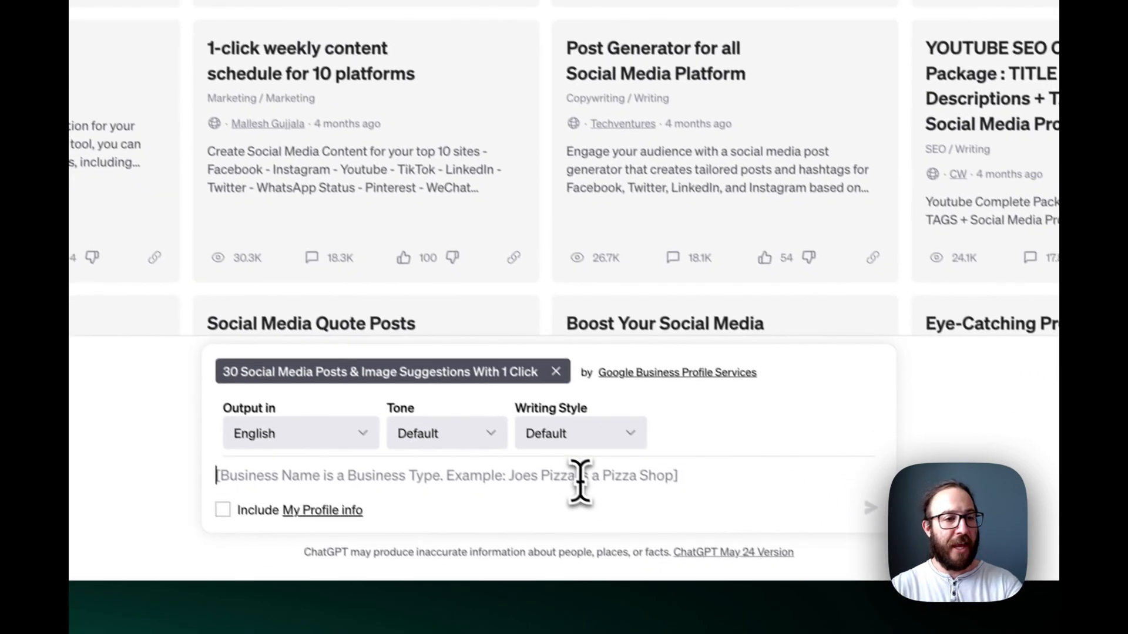
# - Enter the business details 'Mary's Accounting, Accounting Firm' into the prompt
pyautogui.write("Mary's Accounting")
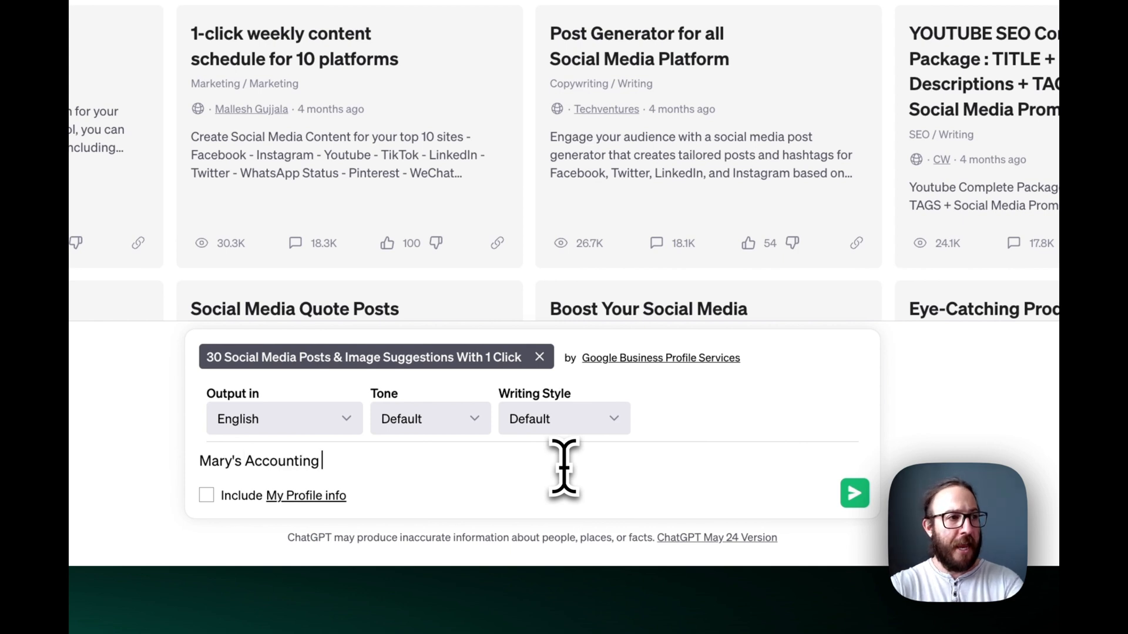
pyautogui.write(', A')
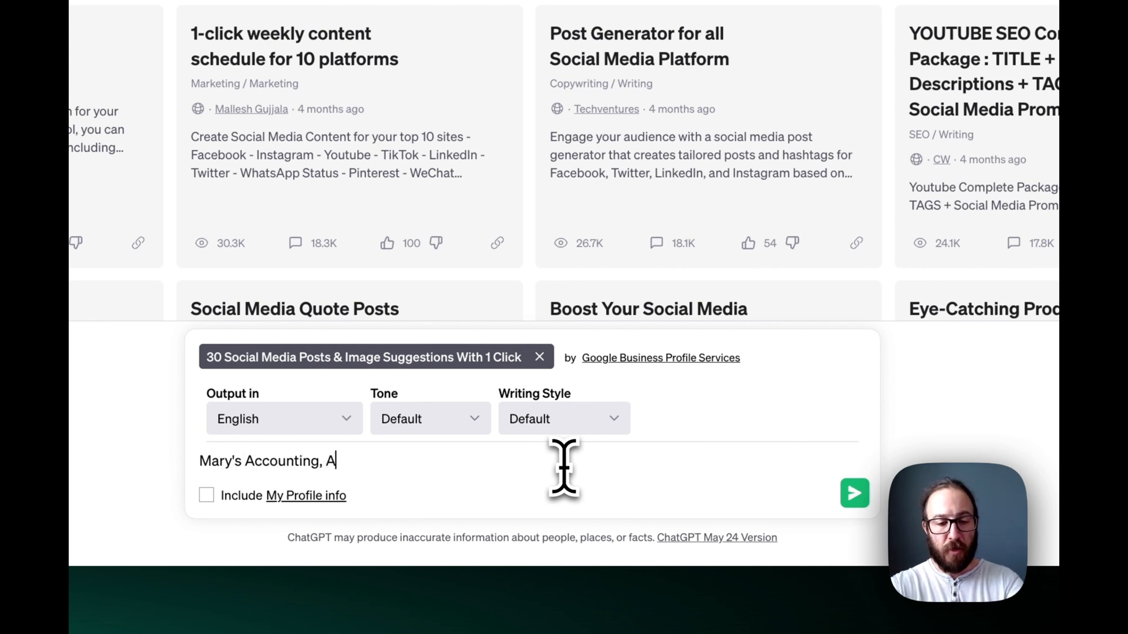
pyautogui.write('Accoutning')
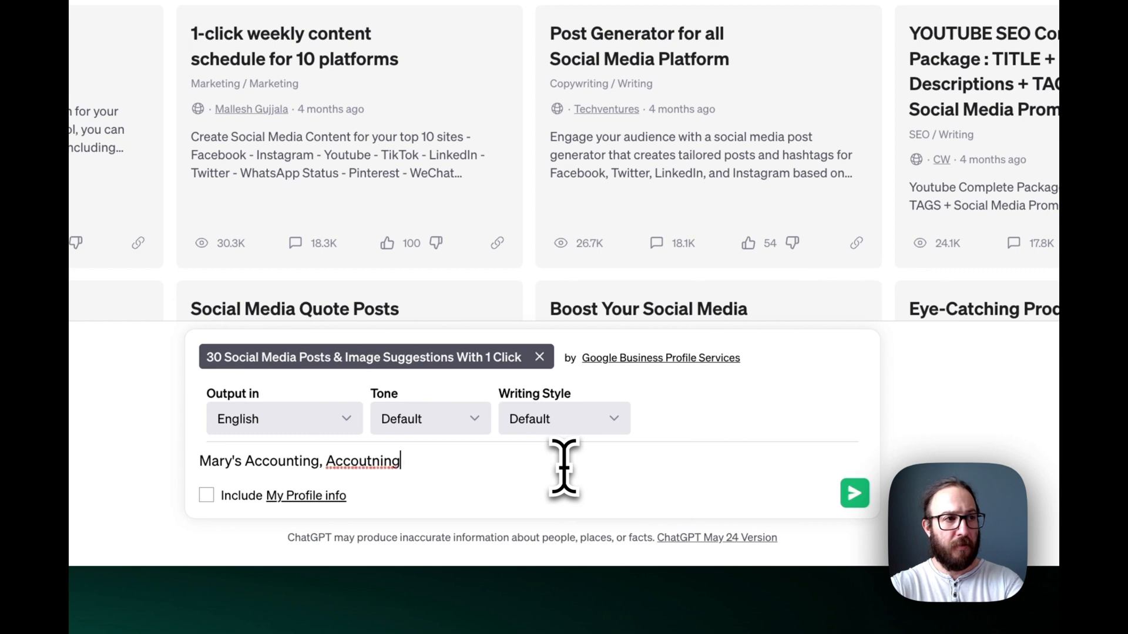
pyautogui.write('Accounting')
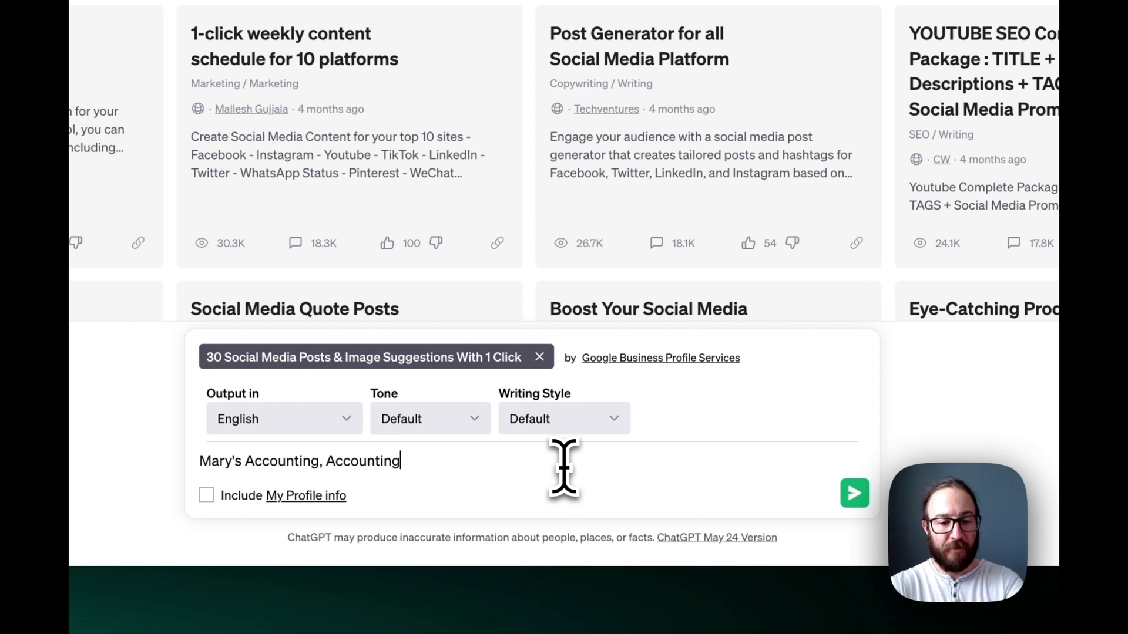
pyautogui.write('Firm')
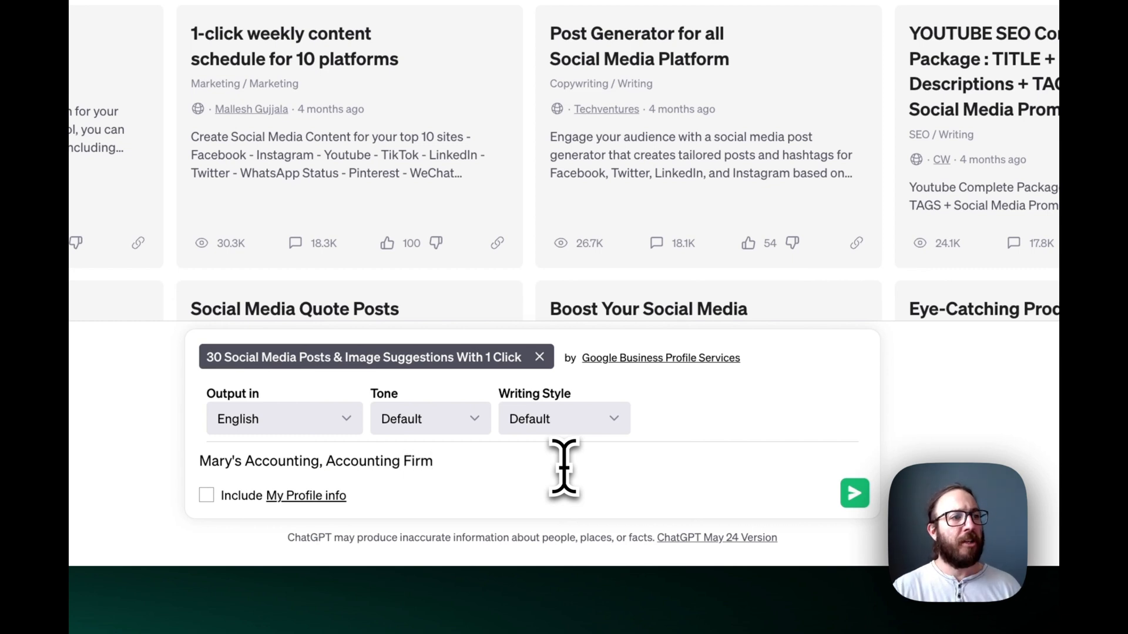
# - Generate the 30 social media posts table with image suggestions for Mary's Accounting and review it
pyautogui.click(854, 493)
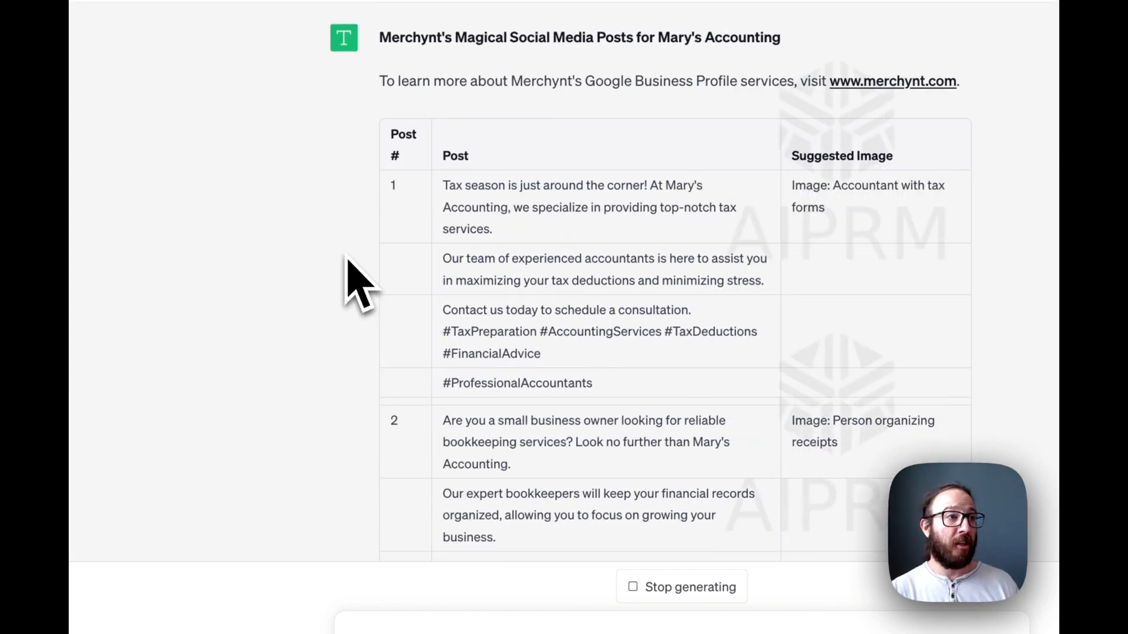
pyautogui.scroll(-3)
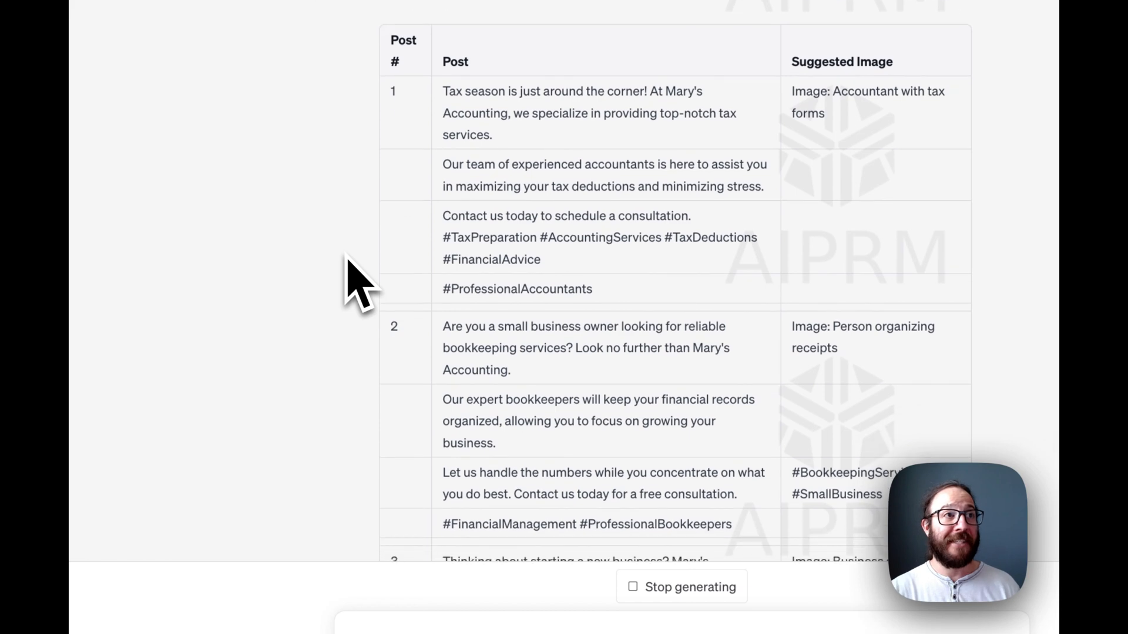
pyautogui.scroll(-3)
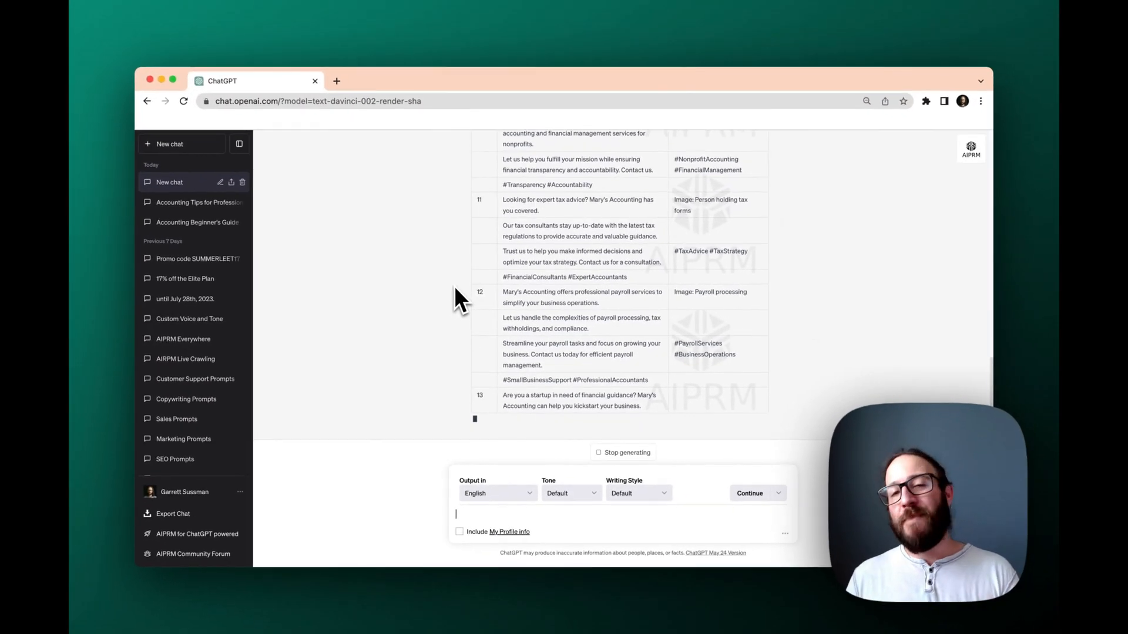
pyautogui.scroll(-3)
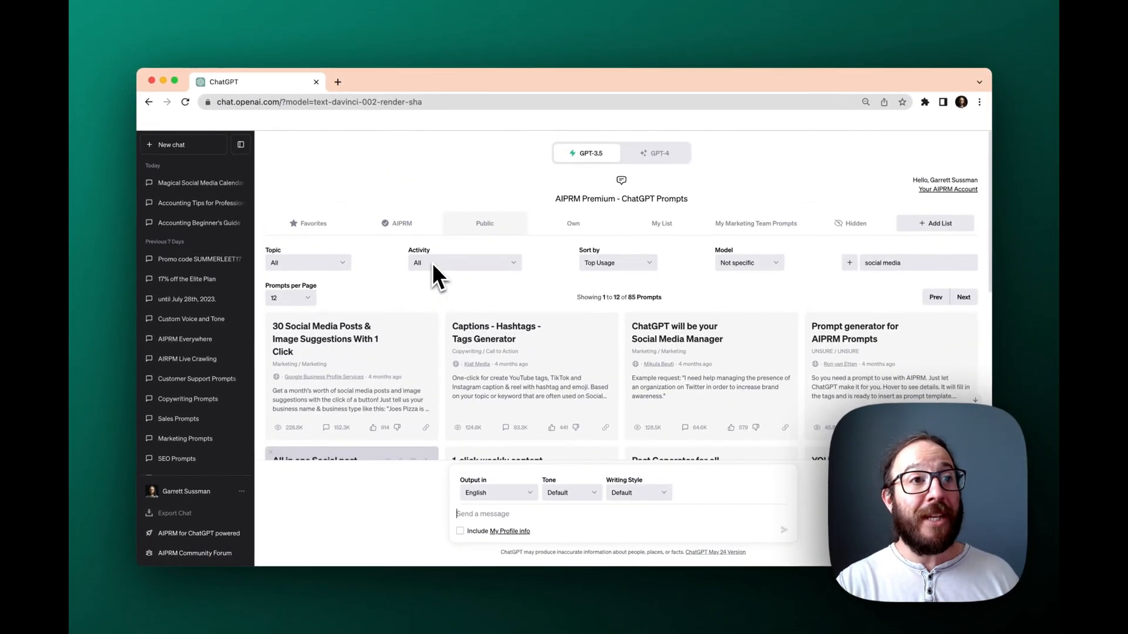
# - Scroll the prompt panel toward the Own prompts tab
pyautogui.scroll(-3)
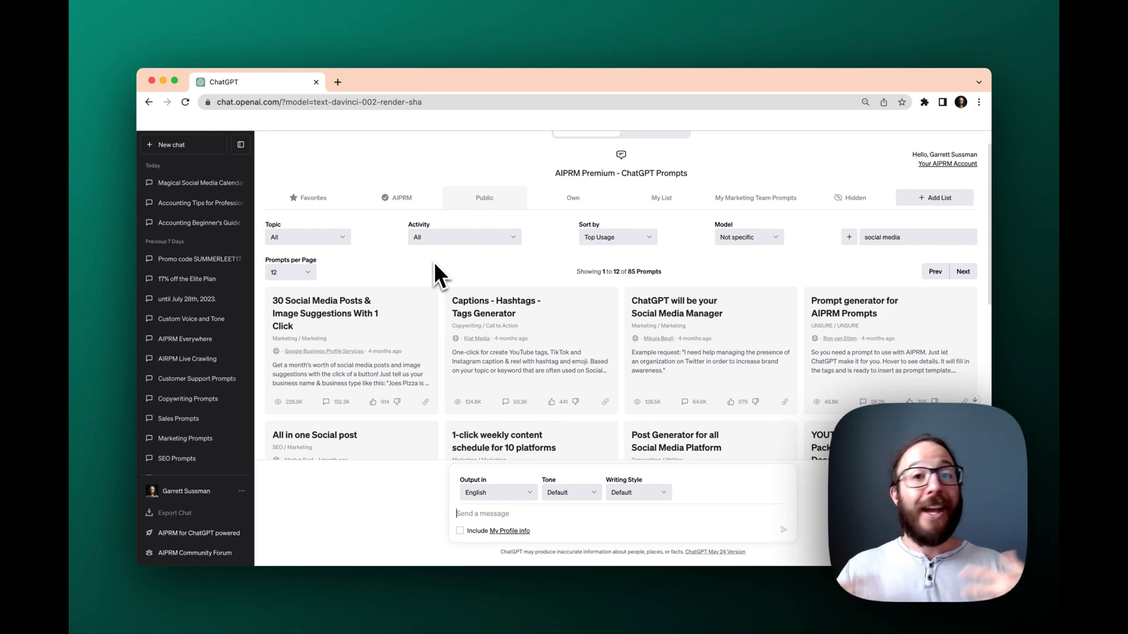
pyautogui.moveTo(574, 205)
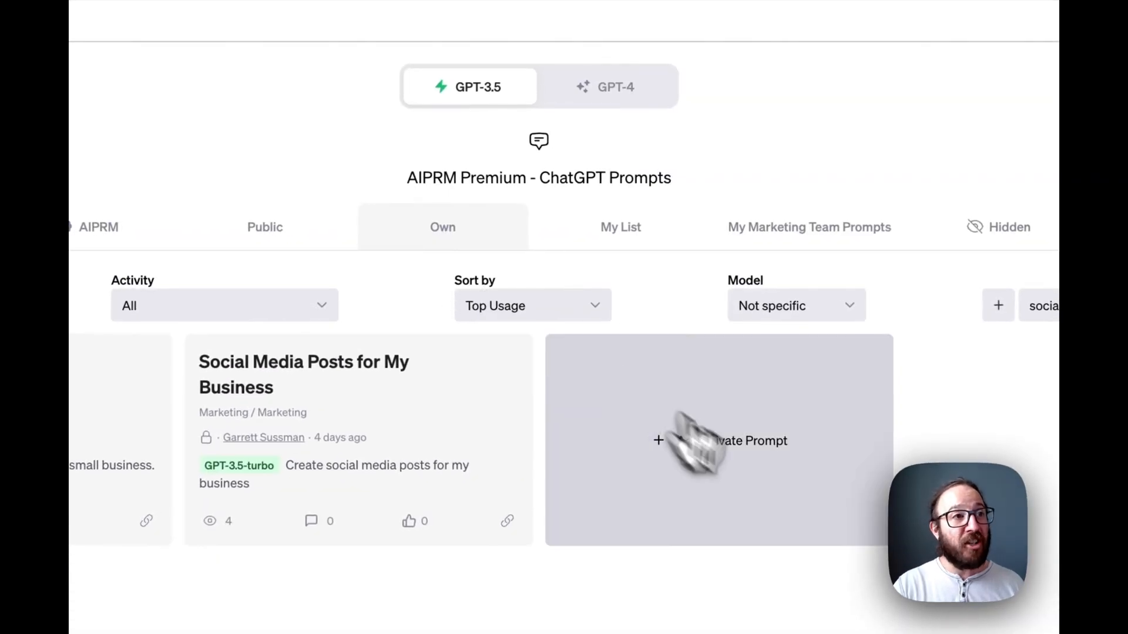
# - View the Add Private Prompt form and close it without saving
pyautogui.click(719, 441)
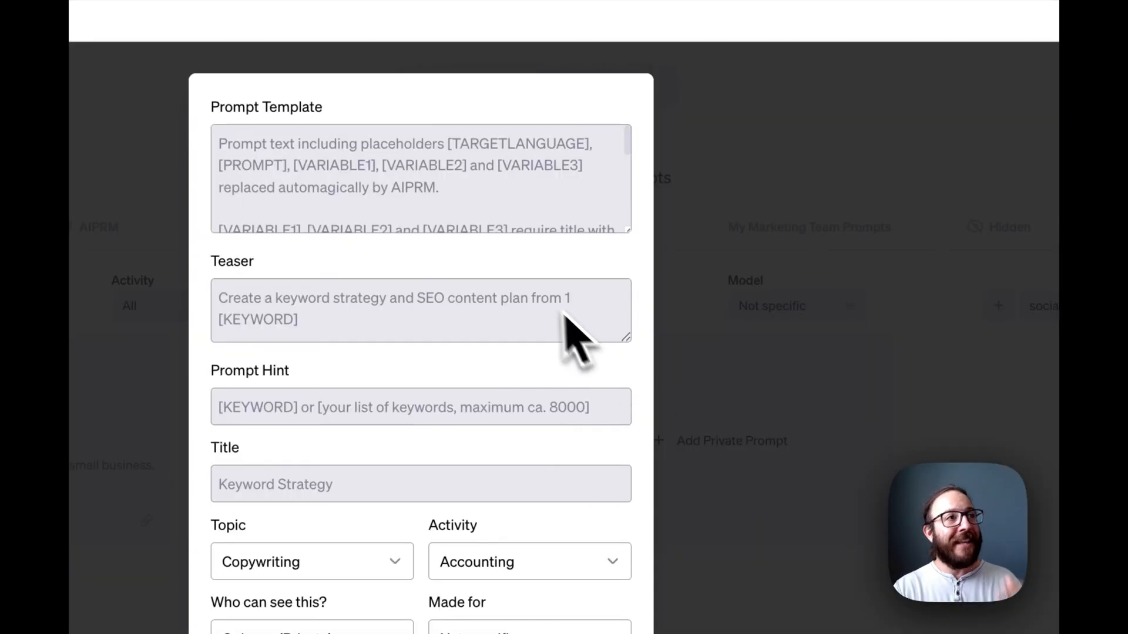
pyautogui.moveTo(453, 258)
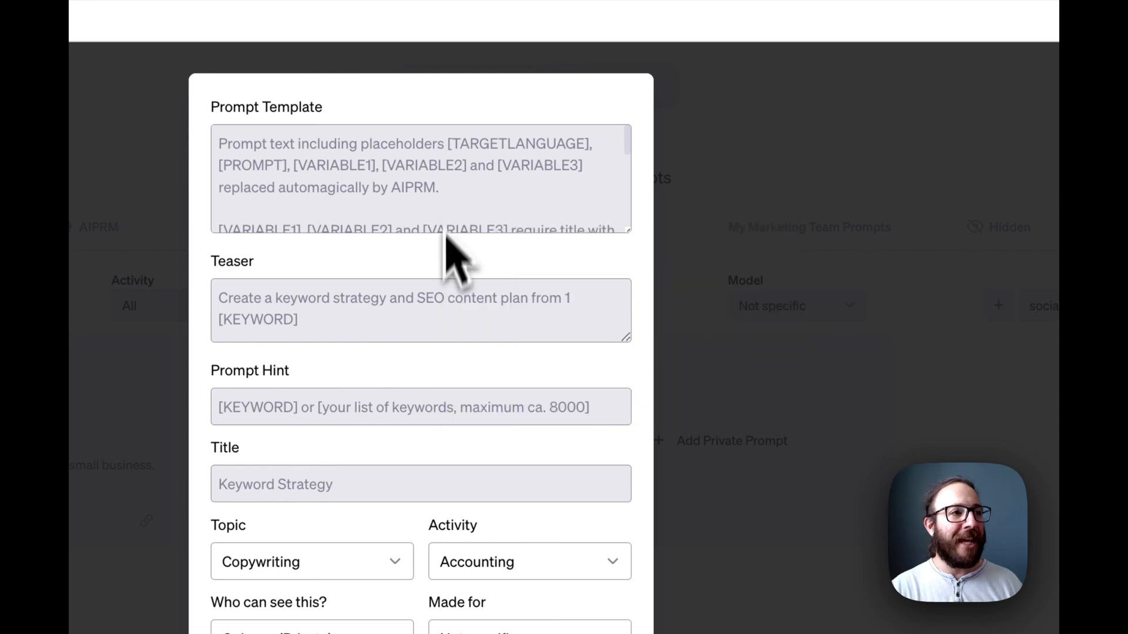
pyautogui.scroll(-3)
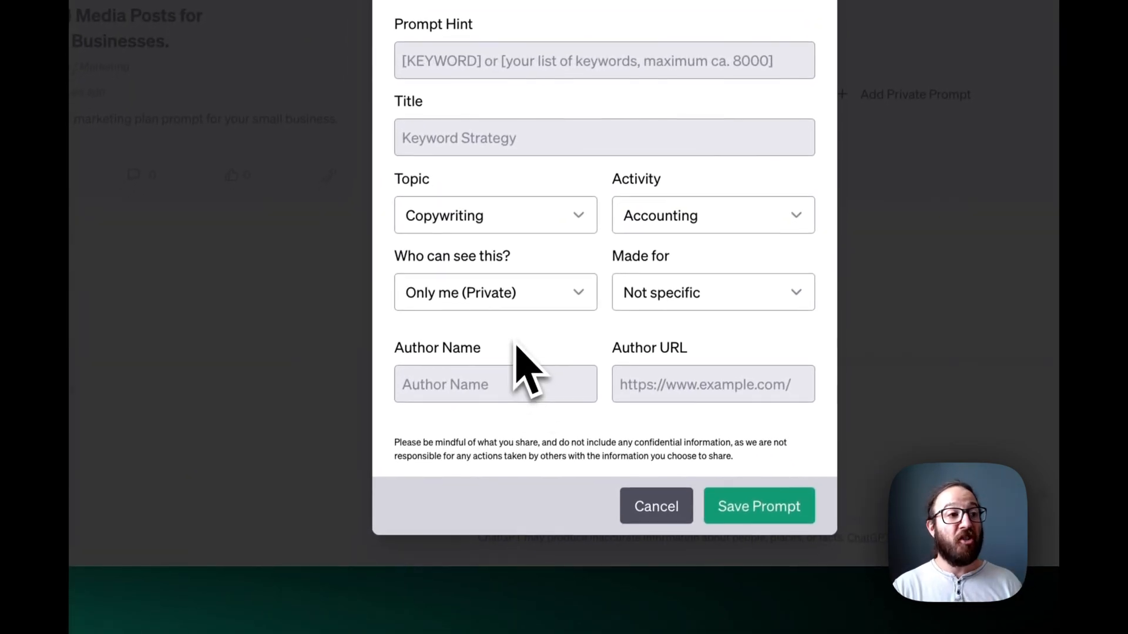
pyautogui.click(654, 506)
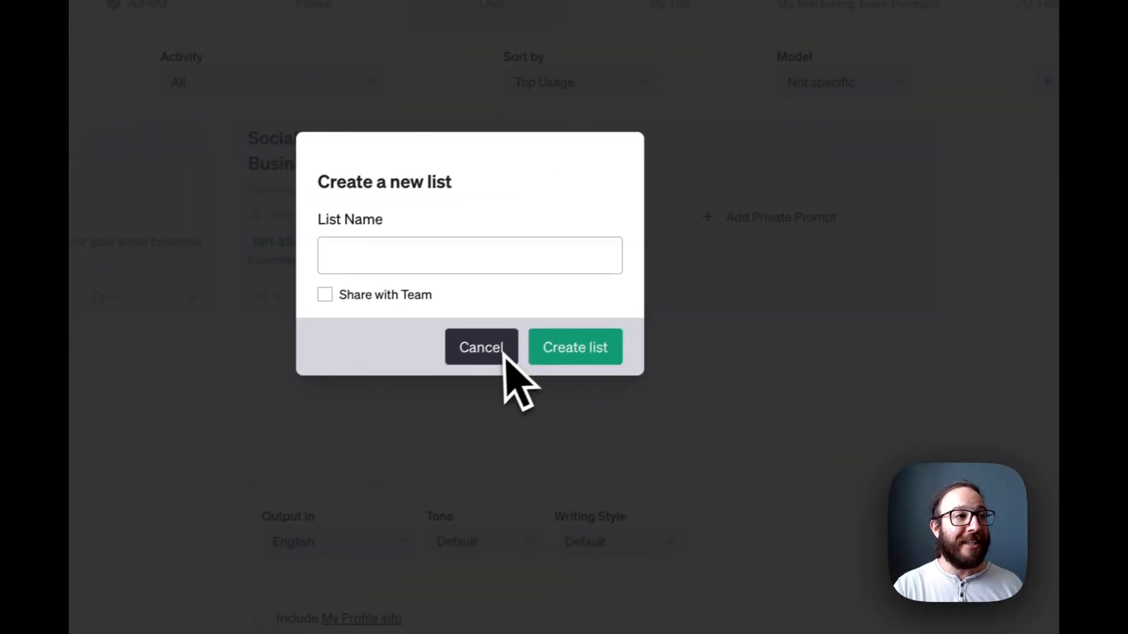
# - Share the new list with the team and pick My First Team from the dropdown
pyautogui.click(325, 294)
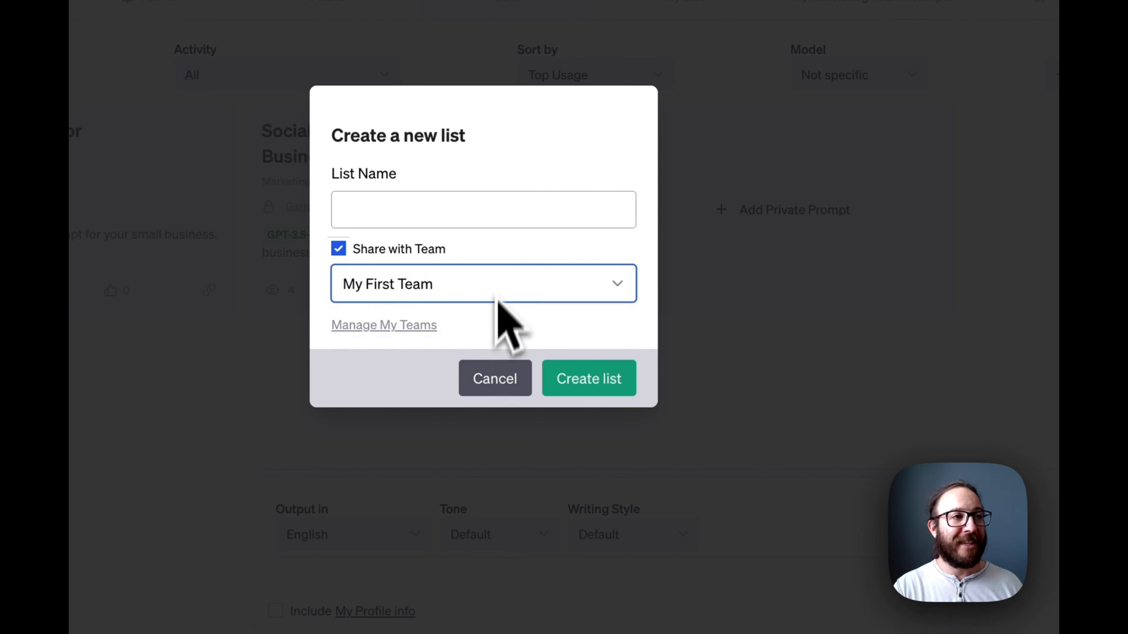
pyautogui.click(494, 378)
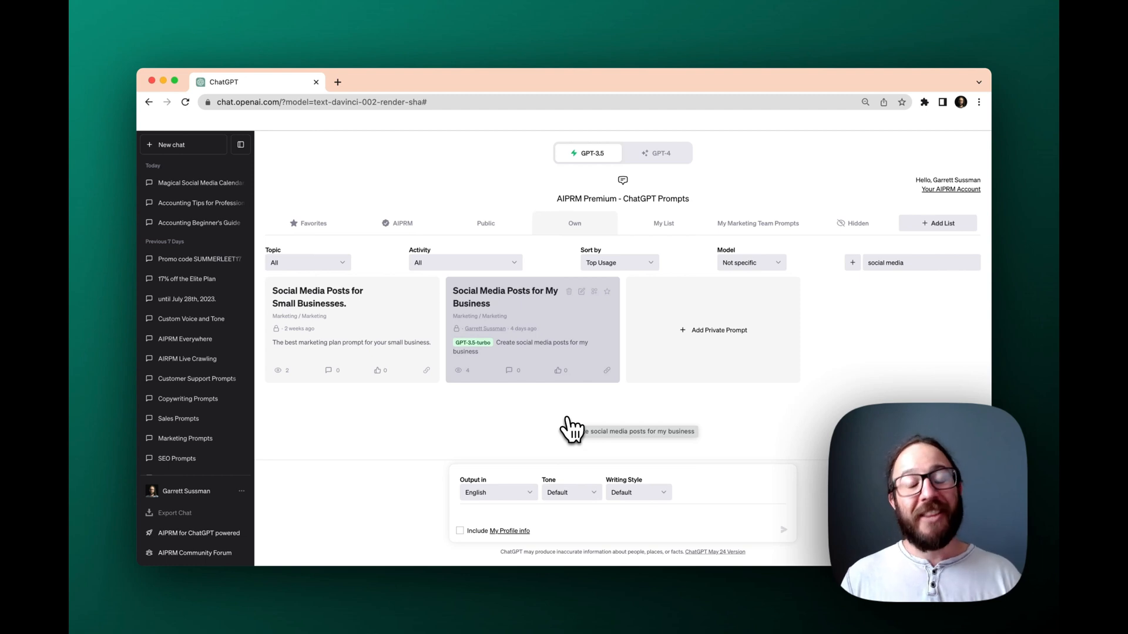
pyautogui.moveTo(607, 412)
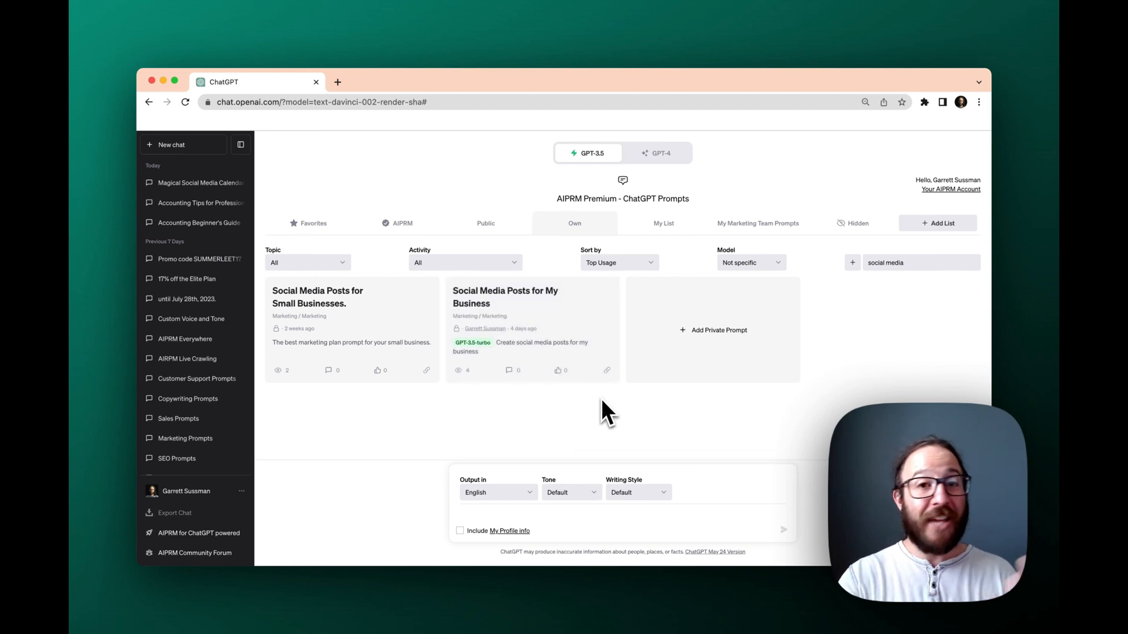